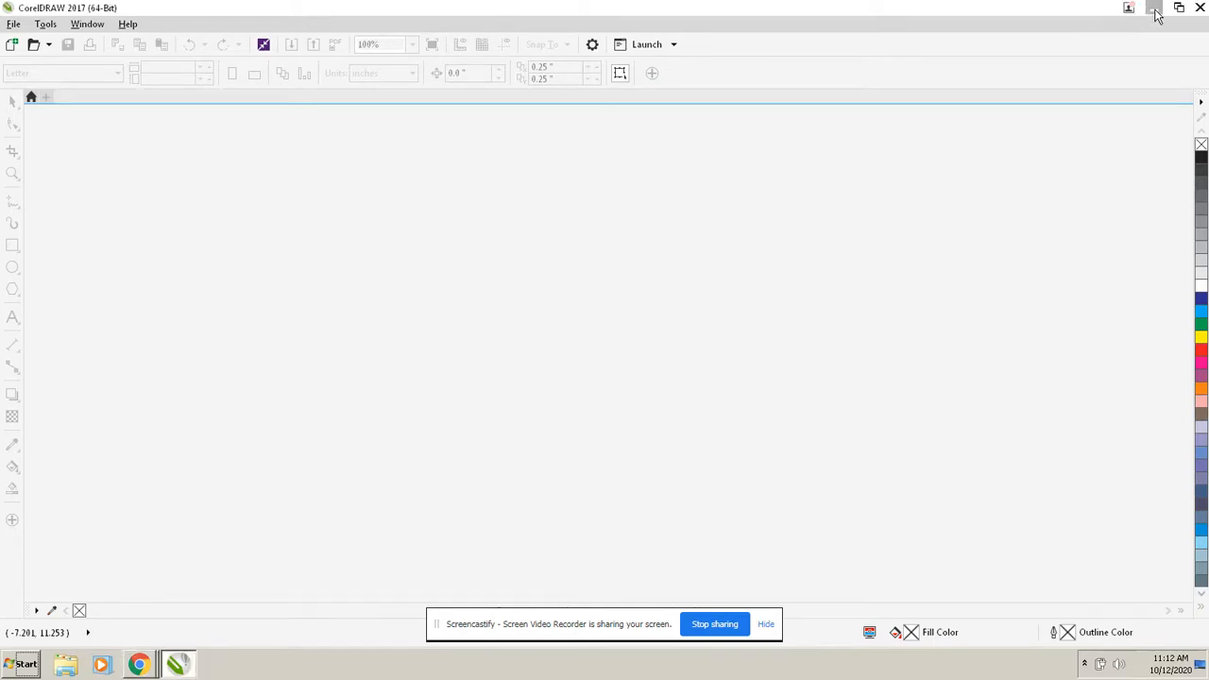
- Relaunch CorelDRAW 2017 from its desktop shortcut
{"action": "left_click", "coordinate": [1149, 12]}
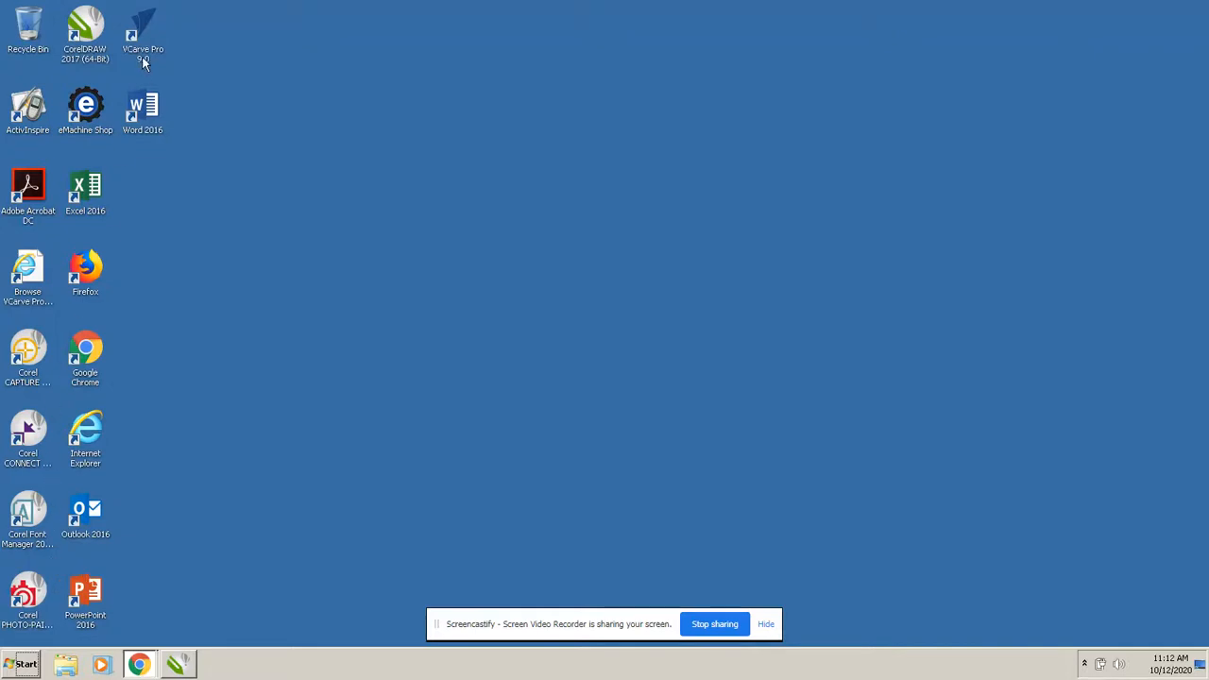
{"action": "left_click", "coordinate": [85, 28]}
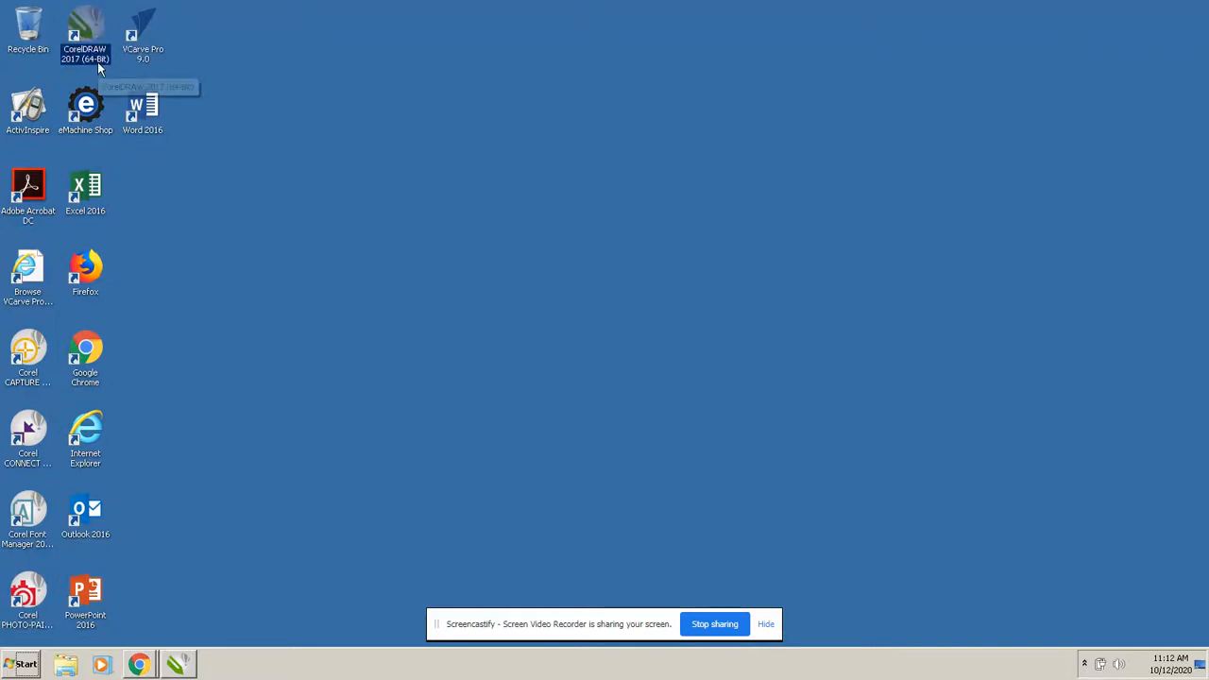
{"action": "double_click", "coordinate": [85, 27]}
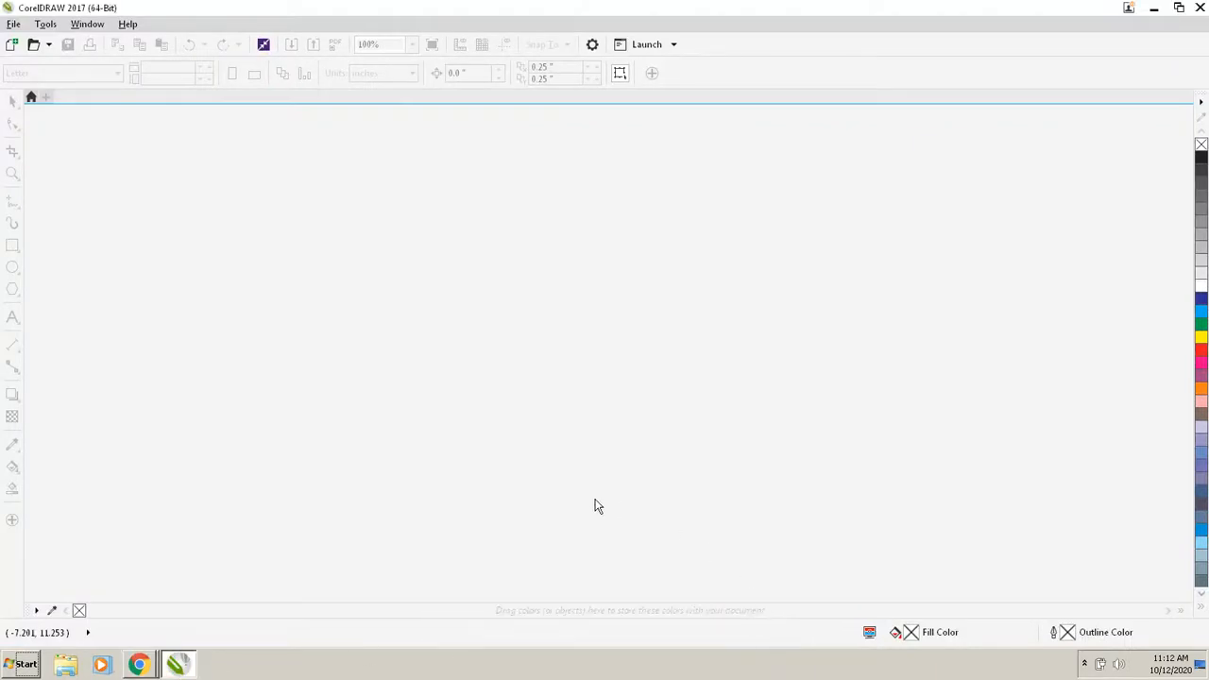
{"action": "mouse_move", "coordinate": [106, 178]}
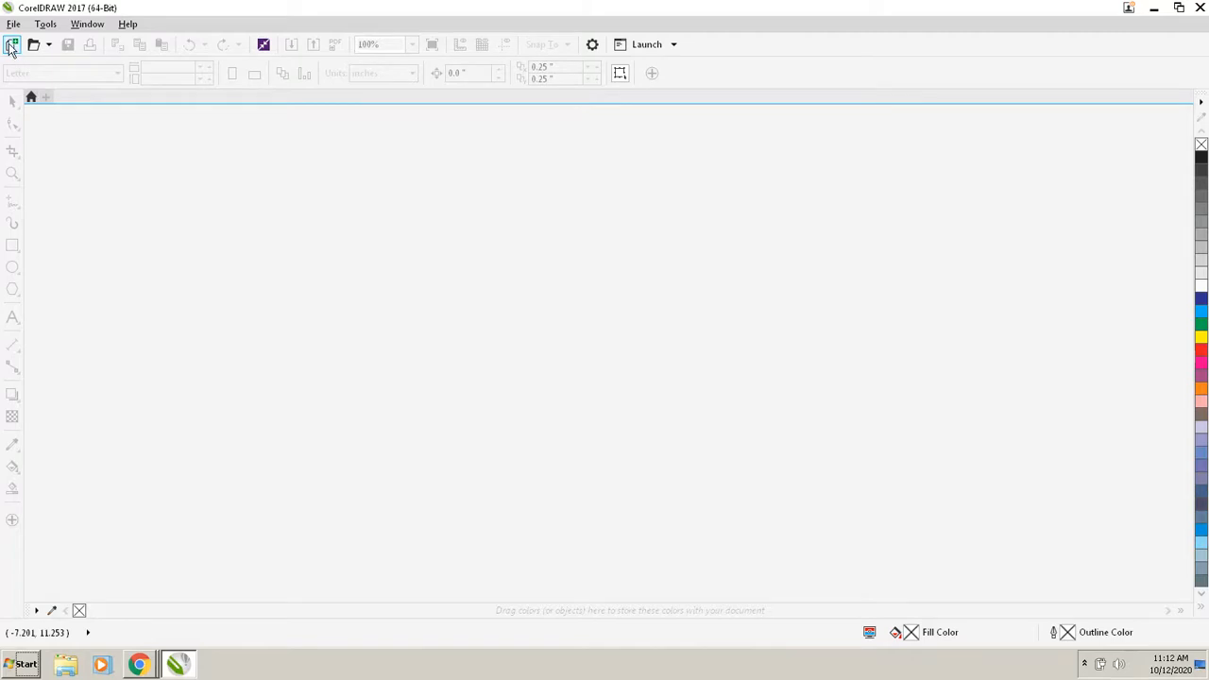
- Create a new document with an 18 by 12 inch page
{"action": "left_click", "coordinate": [12, 46]}
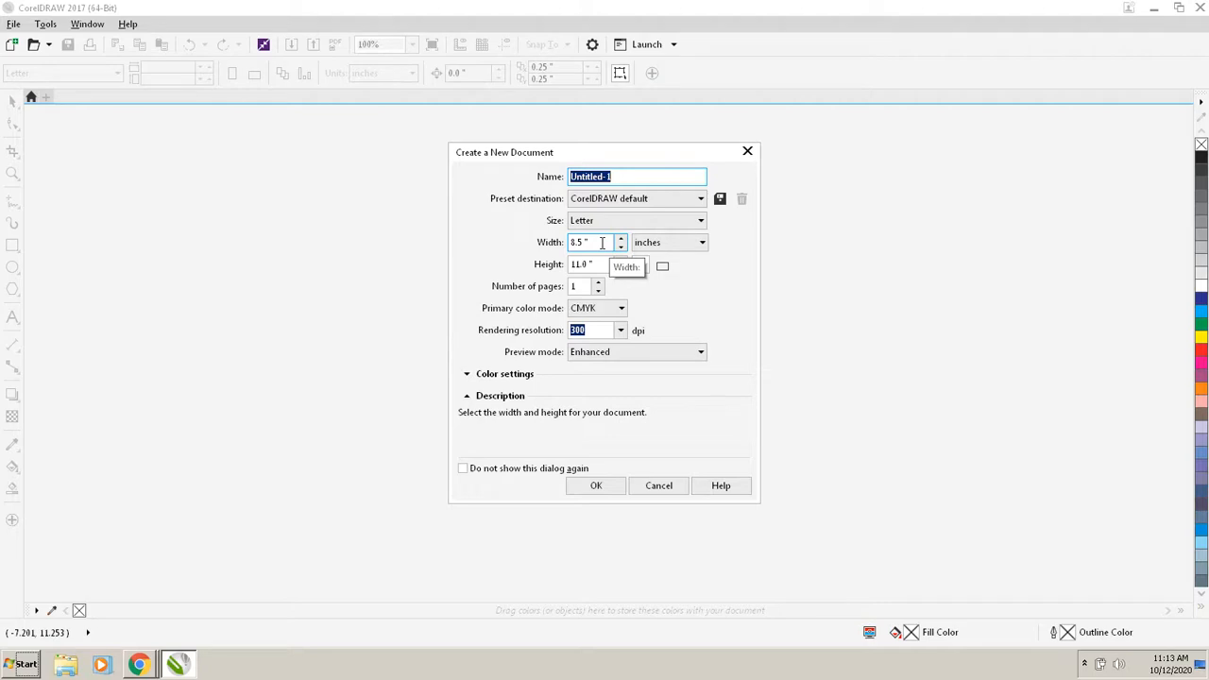
{"action": "left_click", "coordinate": [589, 242]}
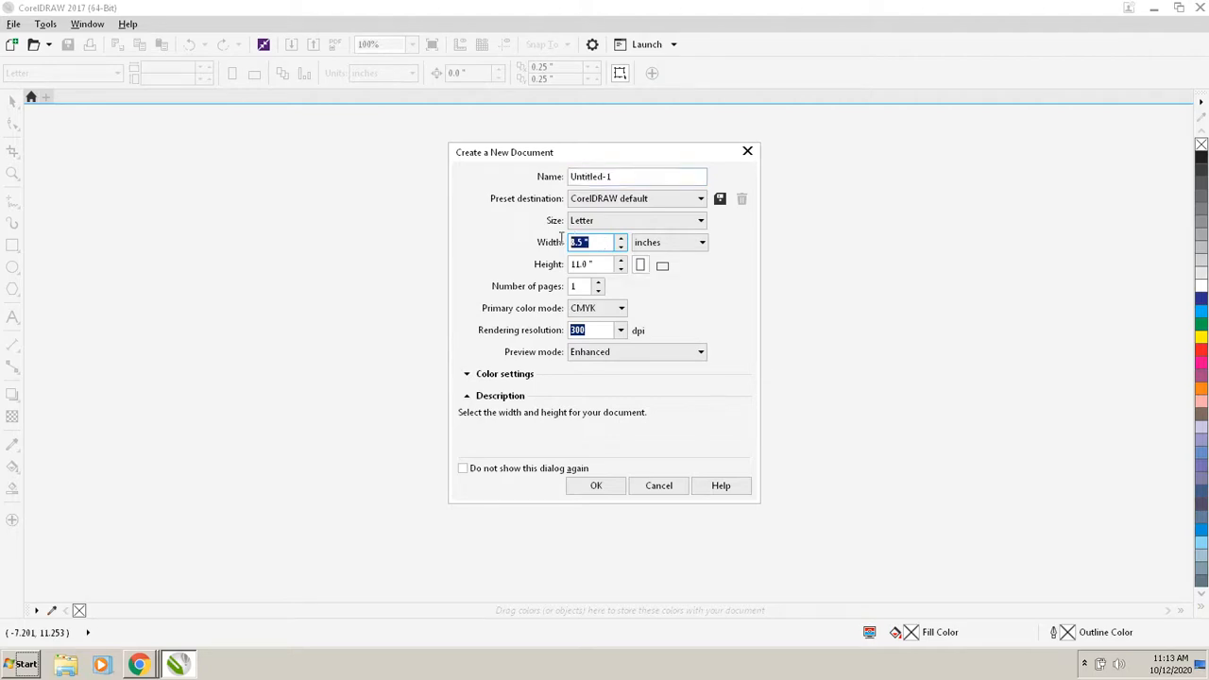
{"action": "type", "text": "18"}
{"action": "left_click", "coordinate": [597, 264]}
{"action": "type", "text": "12"}
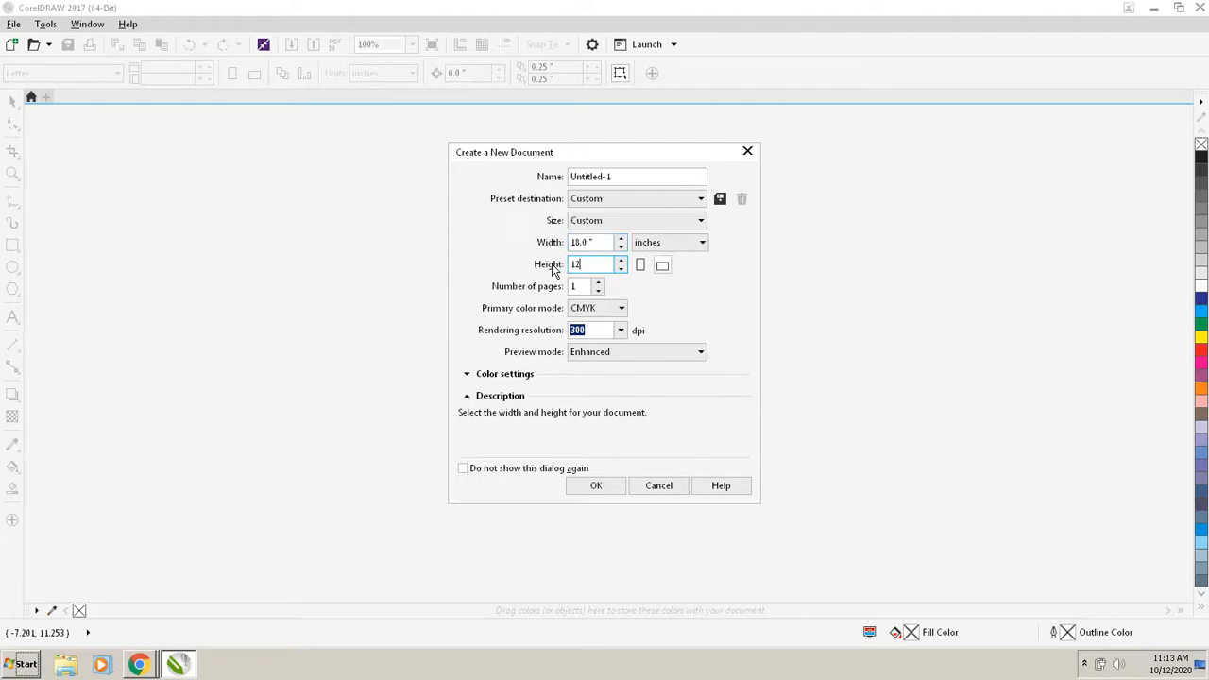
{"action": "mouse_move", "coordinate": [596, 485]}
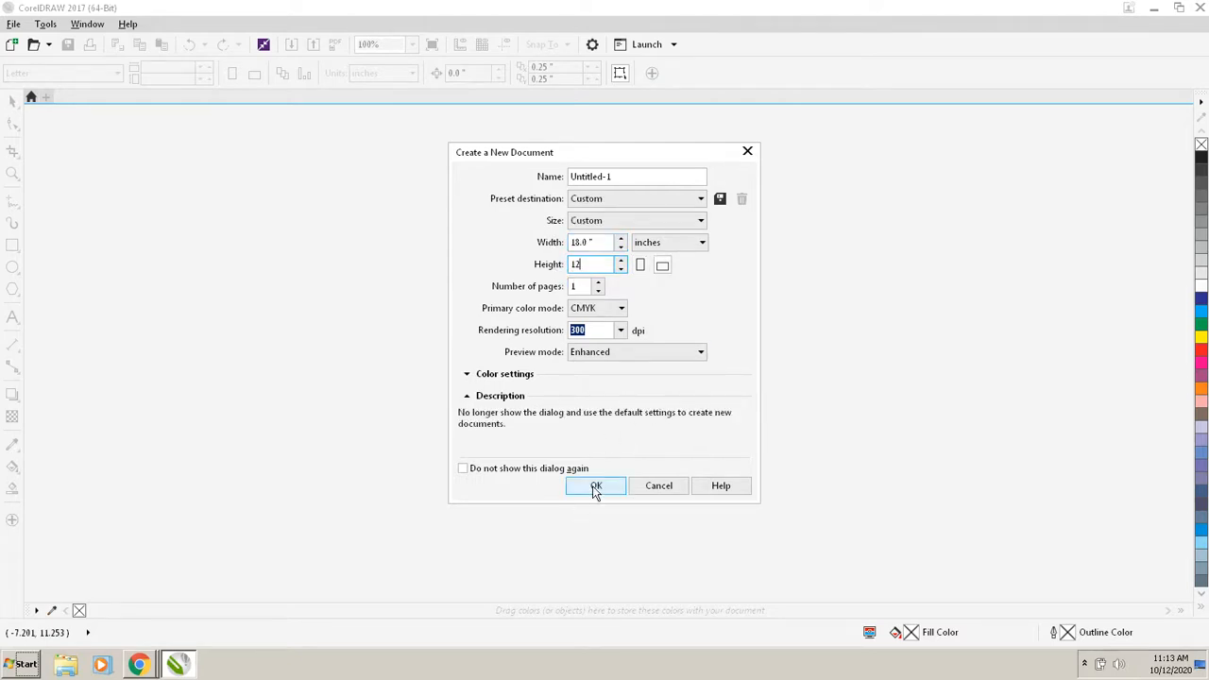
{"action": "left_click", "coordinate": [593, 485]}
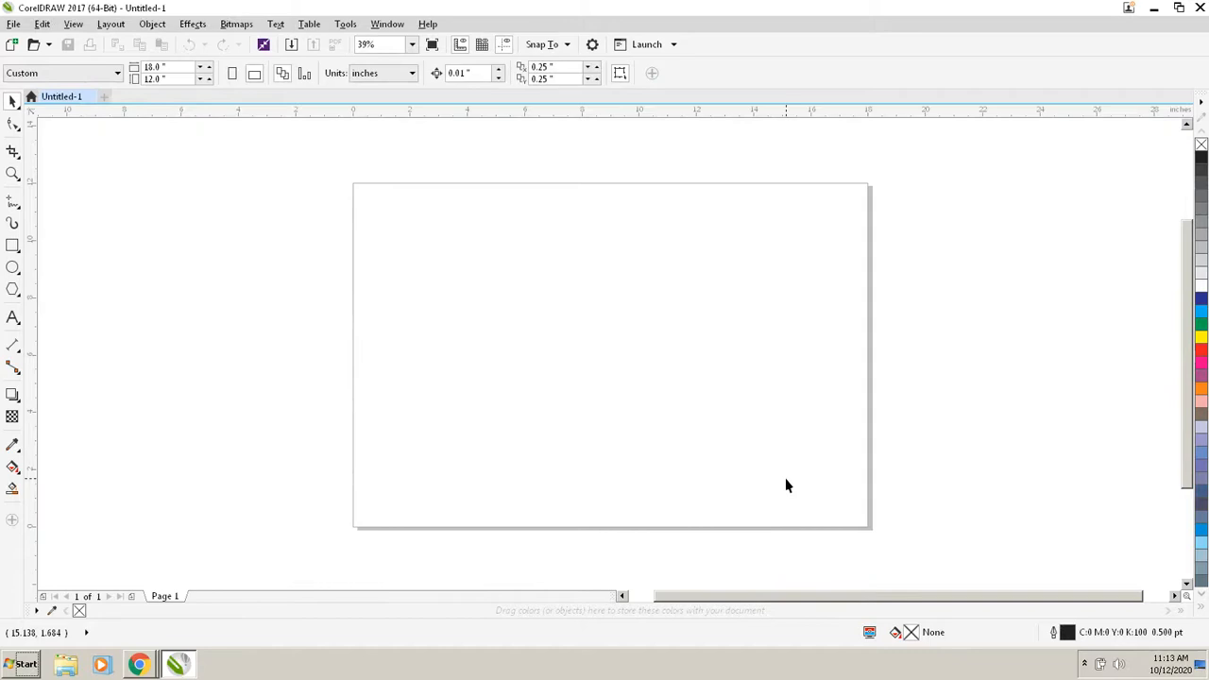
{"action": "mouse_move", "coordinate": [363, 331]}
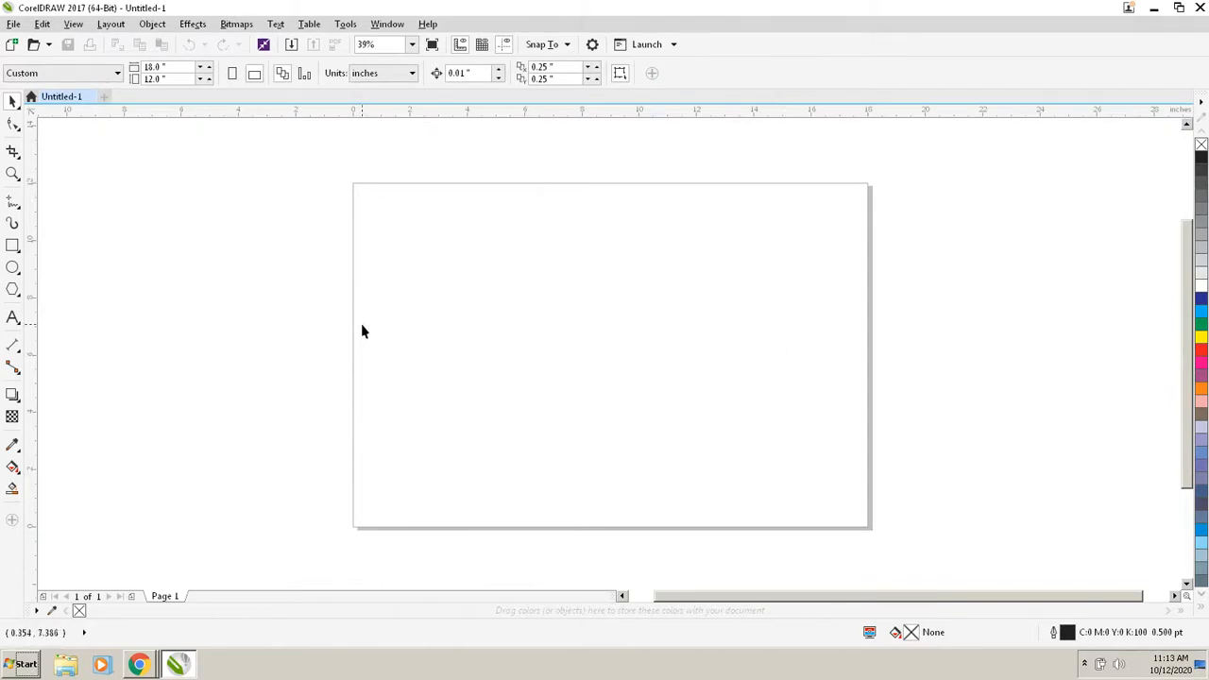
{"action": "mouse_move", "coordinate": [291, 191]}
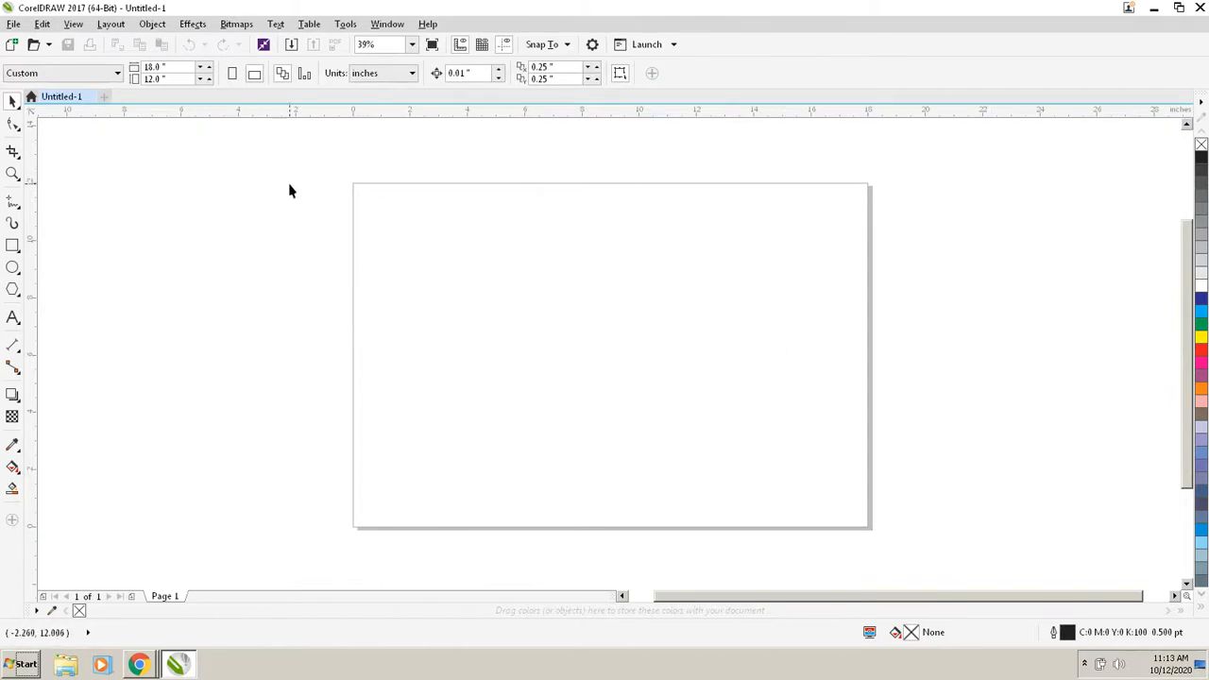
{"action": "mouse_move", "coordinate": [27, 115]}
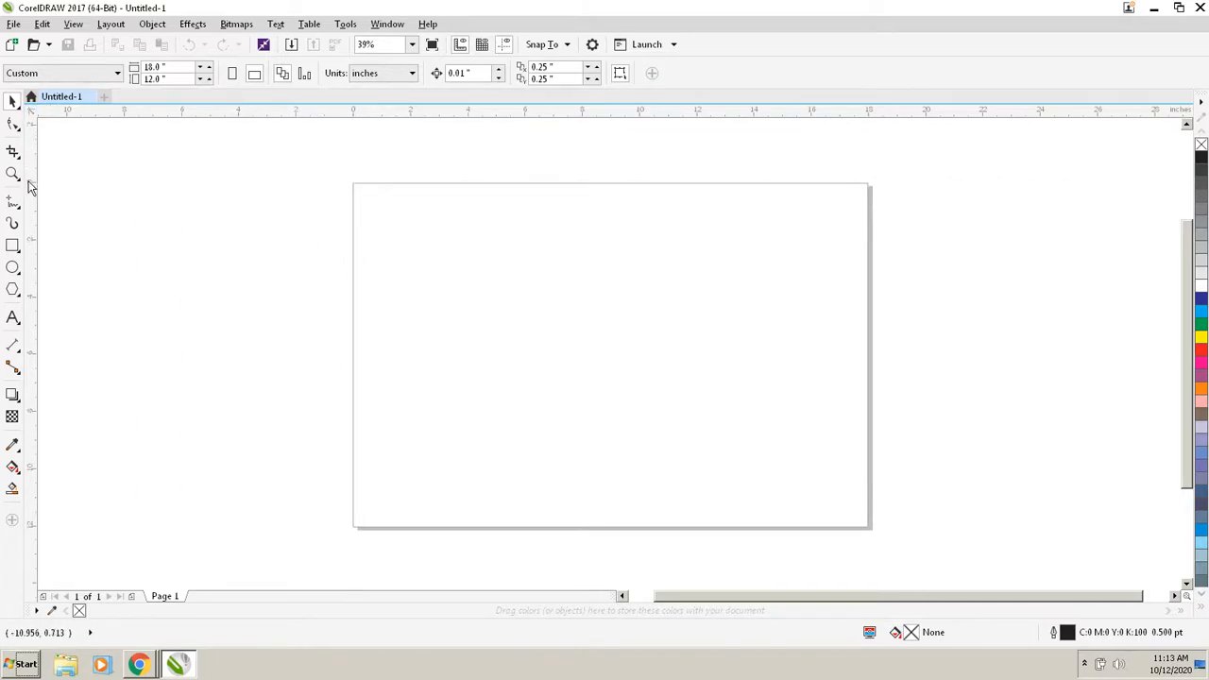
{"action": "mouse_move", "coordinate": [380, 194]}
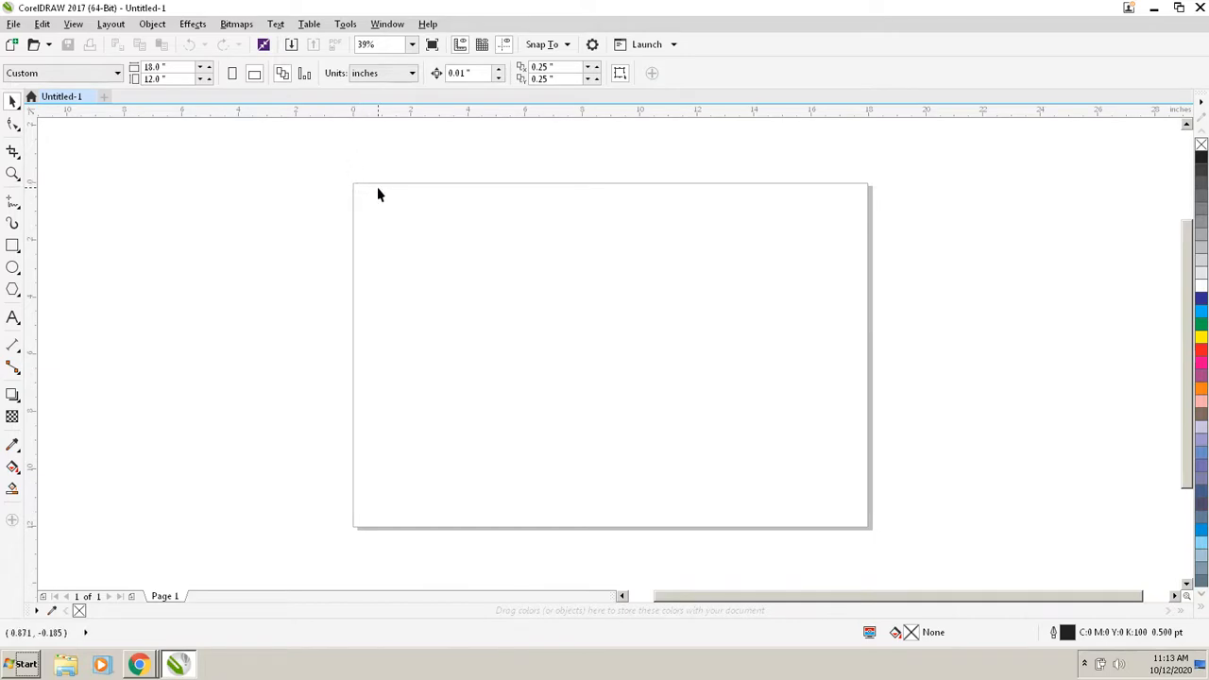
{"action": "mouse_move", "coordinate": [380, 274]}
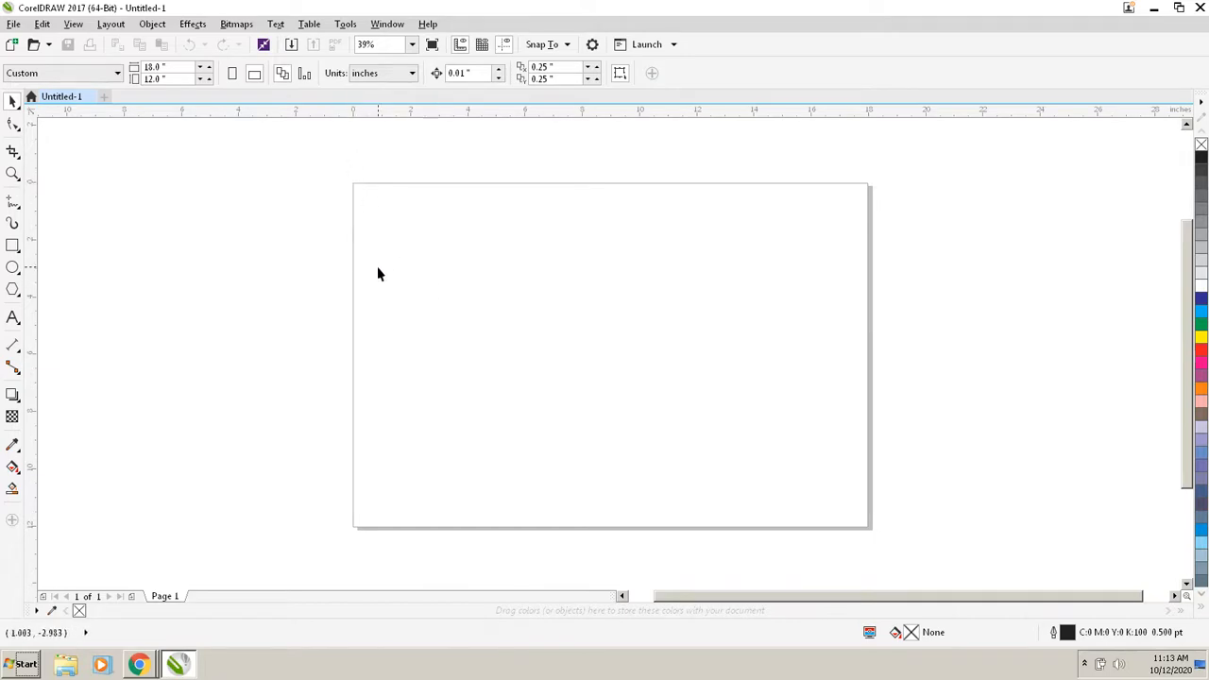
{"action": "mouse_move", "coordinate": [344, 288]}
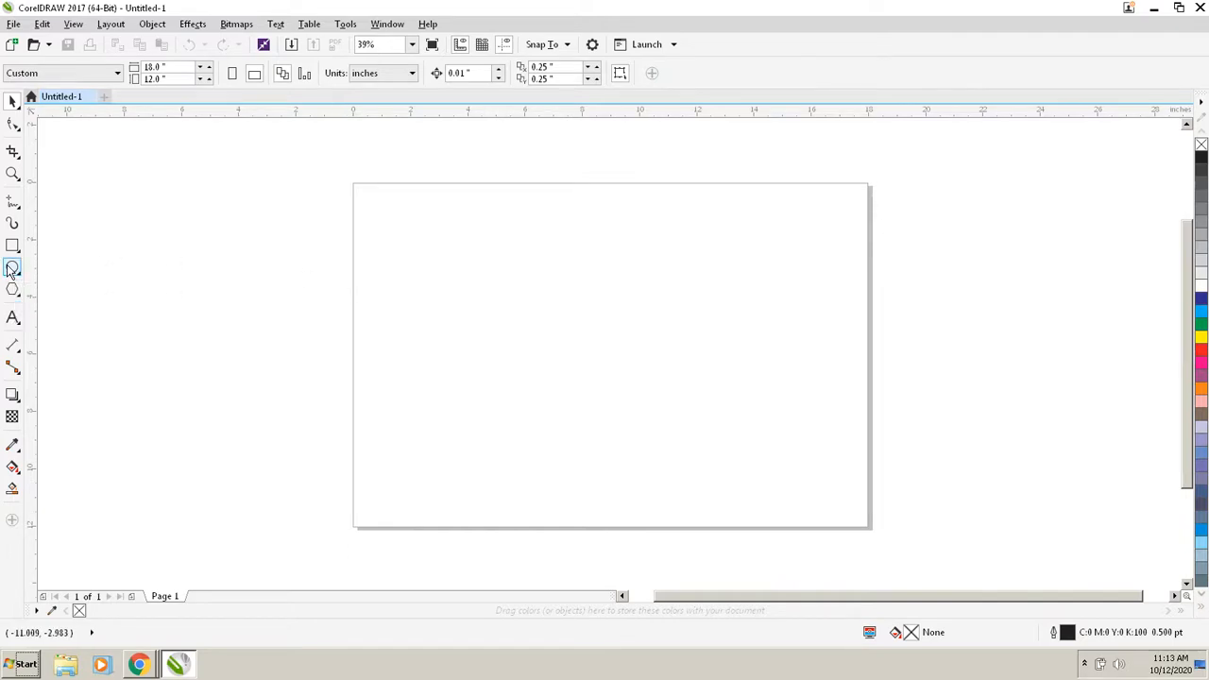
- Draw a circle near the top-left of the page and select it
{"action": "left_click_drag", "start_coordinate": [397, 223], "coordinate": [457, 287]}
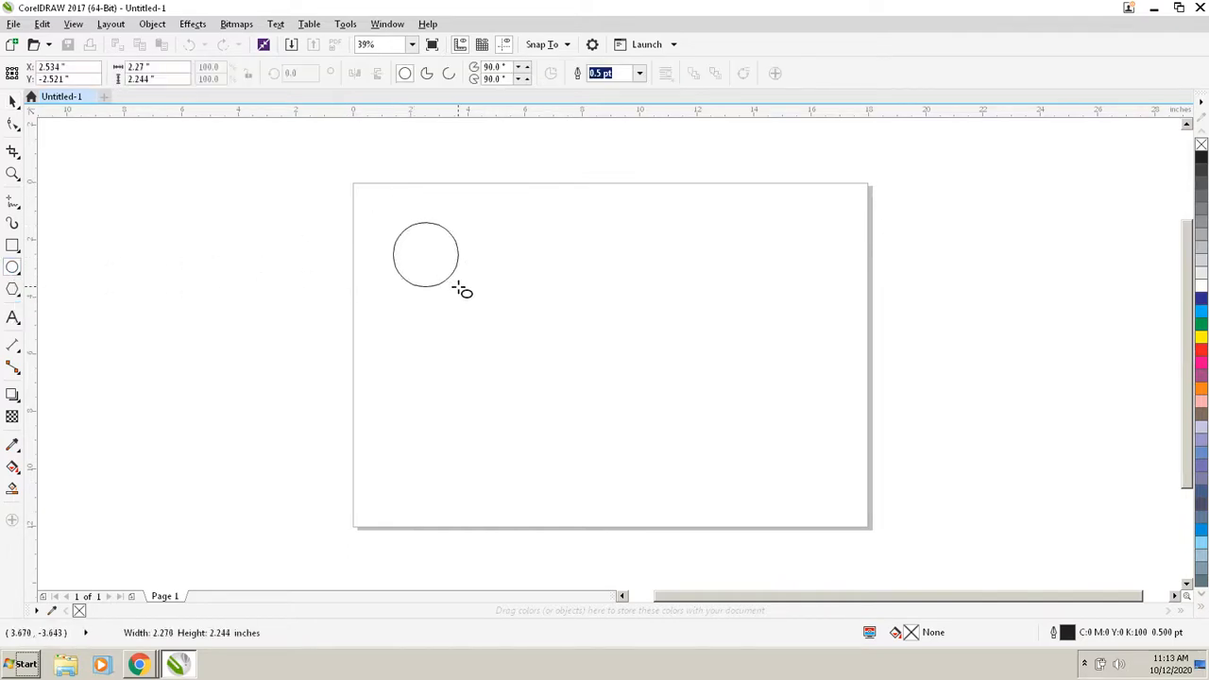
{"action": "left_click", "coordinate": [425, 254]}
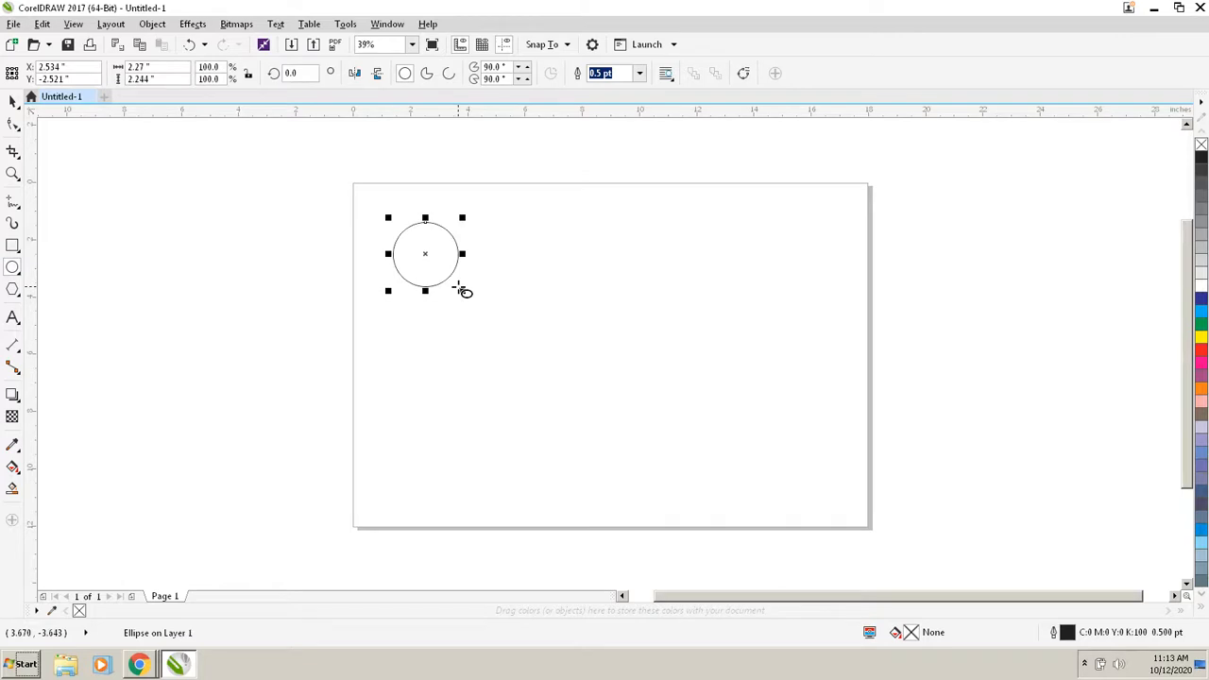
{"action": "mouse_move", "coordinate": [127, 111]}
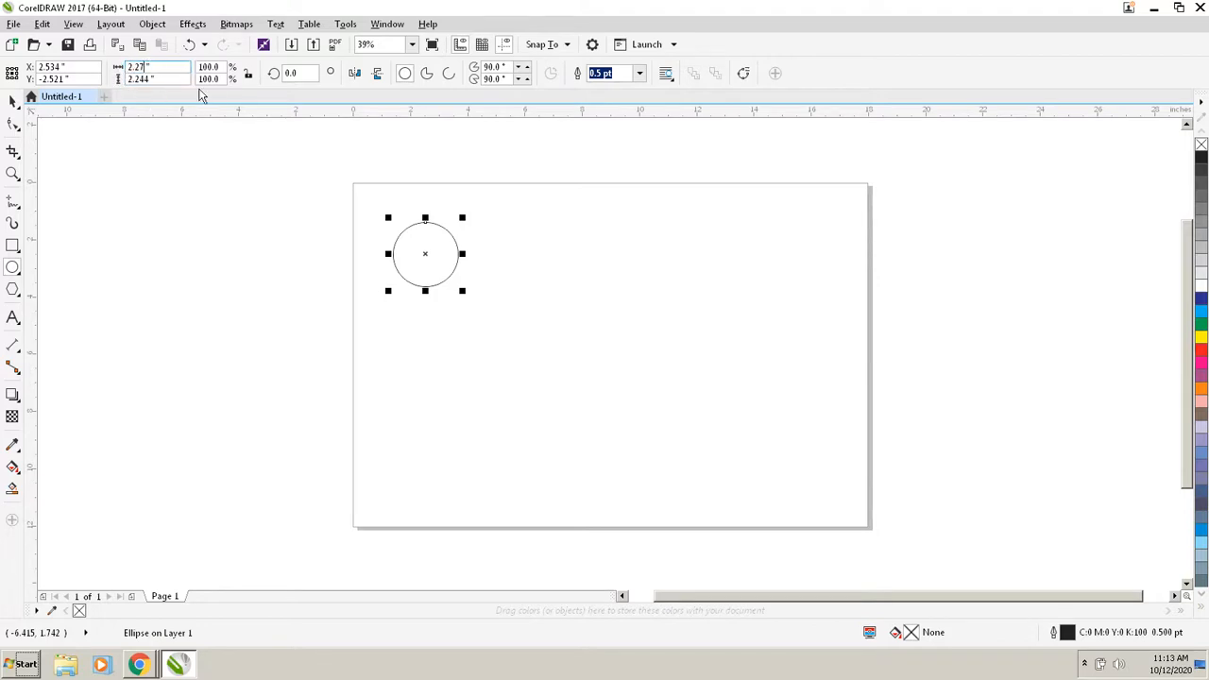
{"action": "mouse_move", "coordinate": [244, 104]}
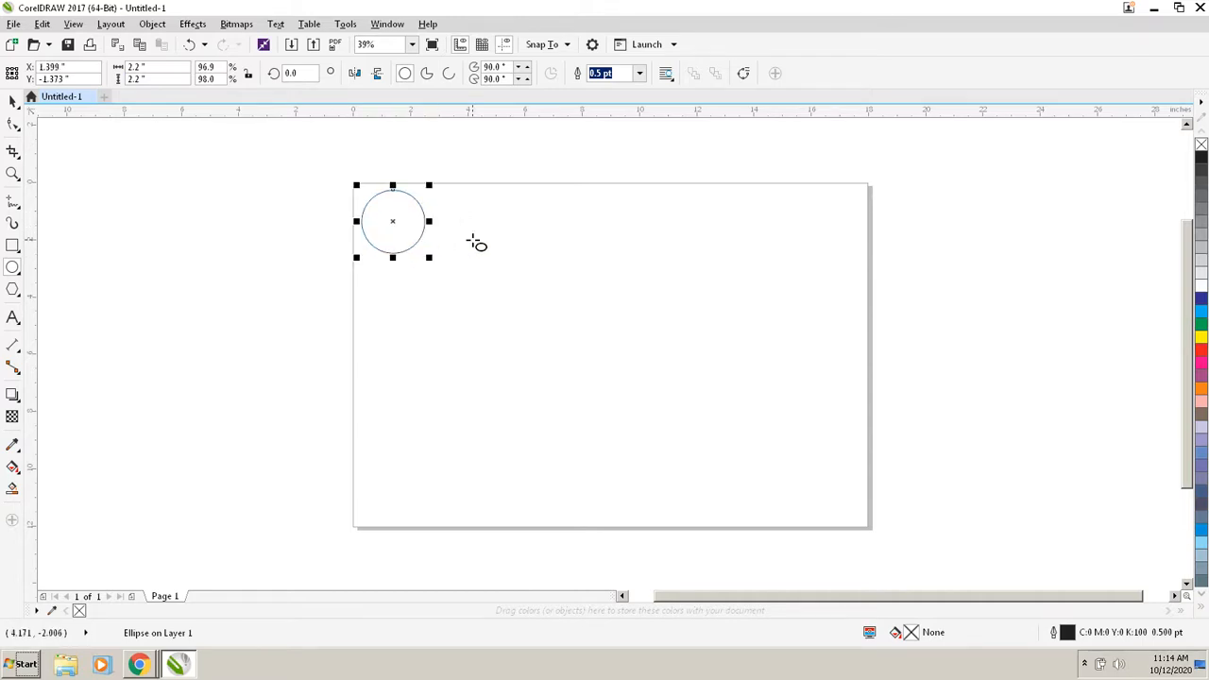
{"action": "mouse_move", "coordinate": [407, 230]}
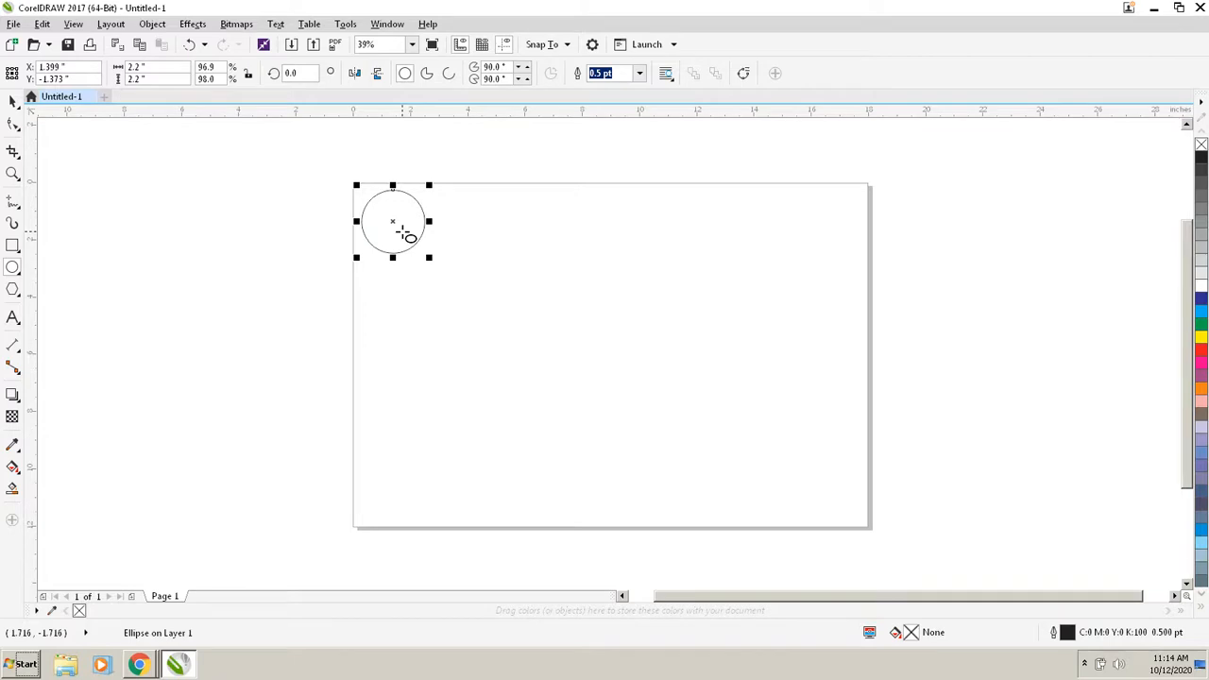
{"action": "mouse_move", "coordinate": [469, 234]}
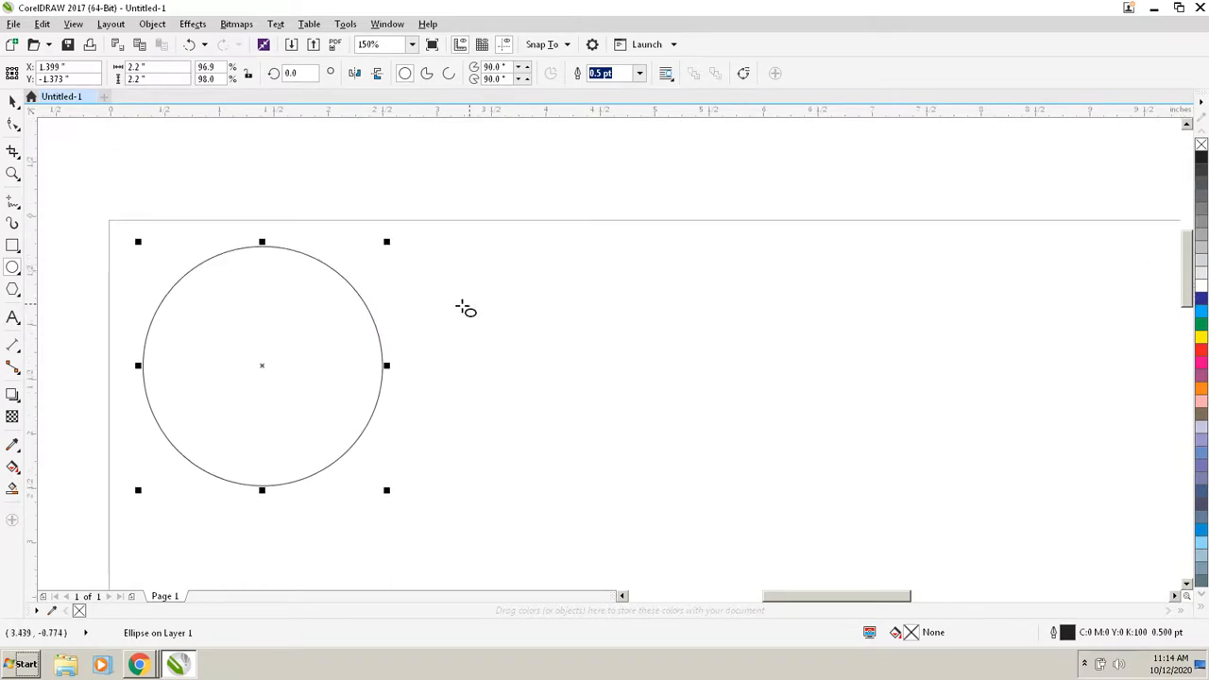
{"action": "mouse_move", "coordinate": [550, 368]}
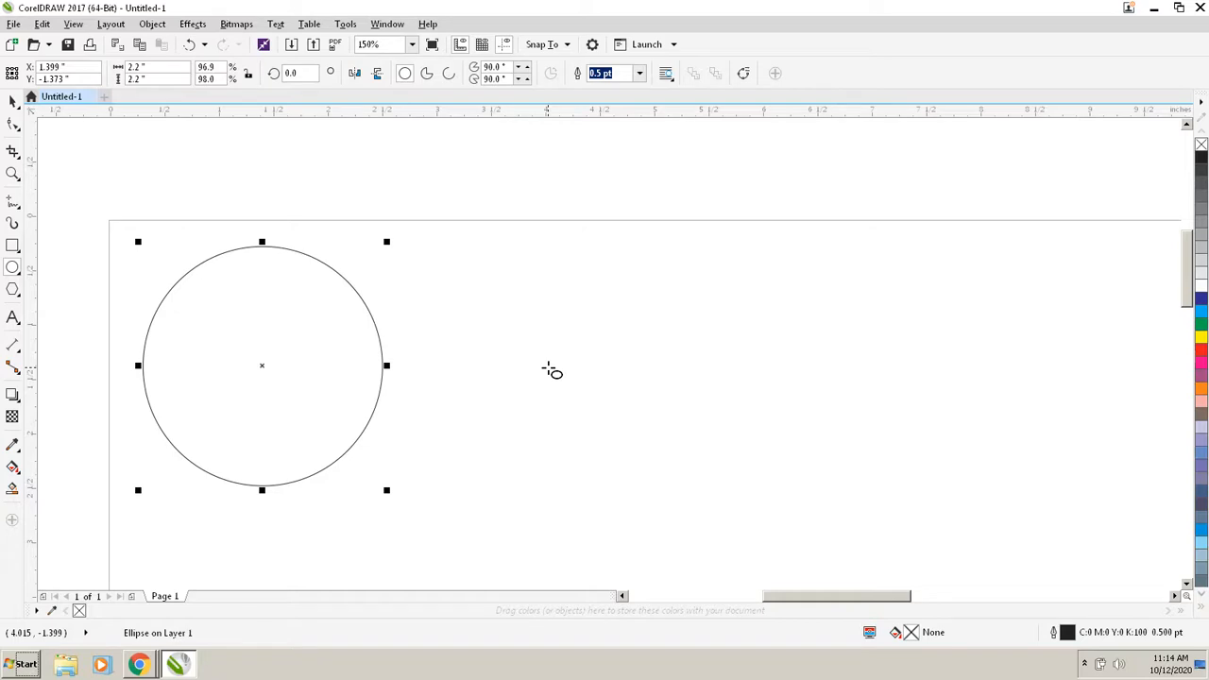
{"action": "mouse_move", "coordinate": [283, 369]}
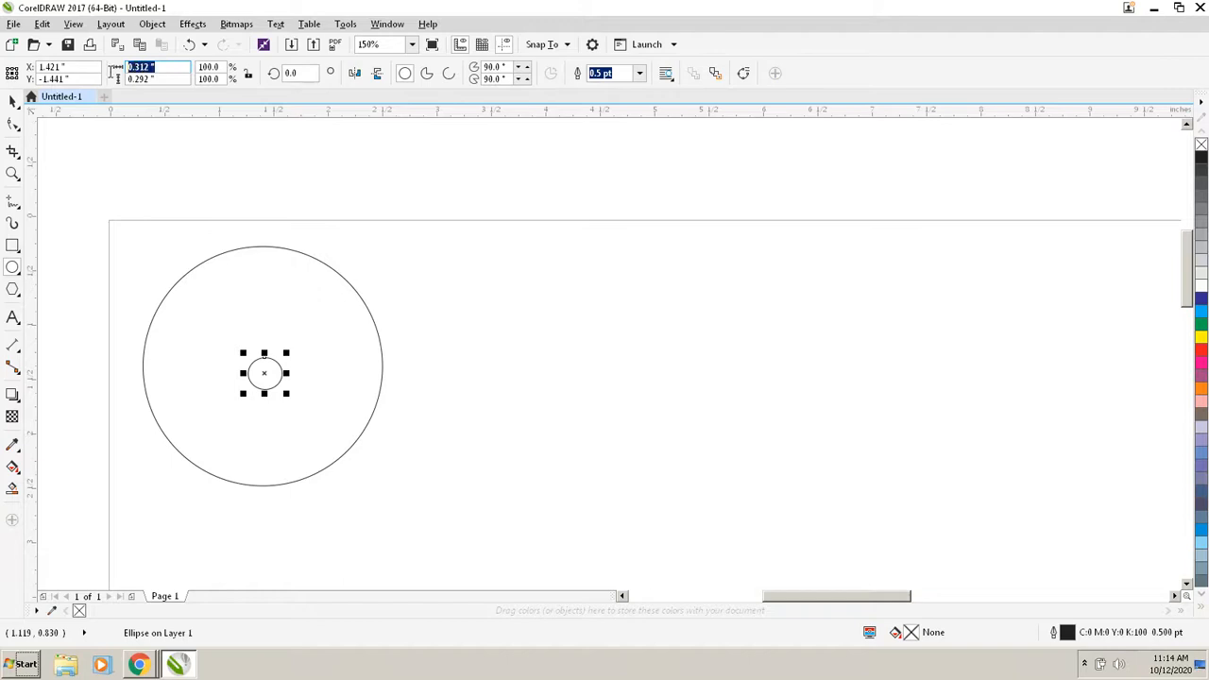
{"action": "mouse_move", "coordinate": [198, 132]}
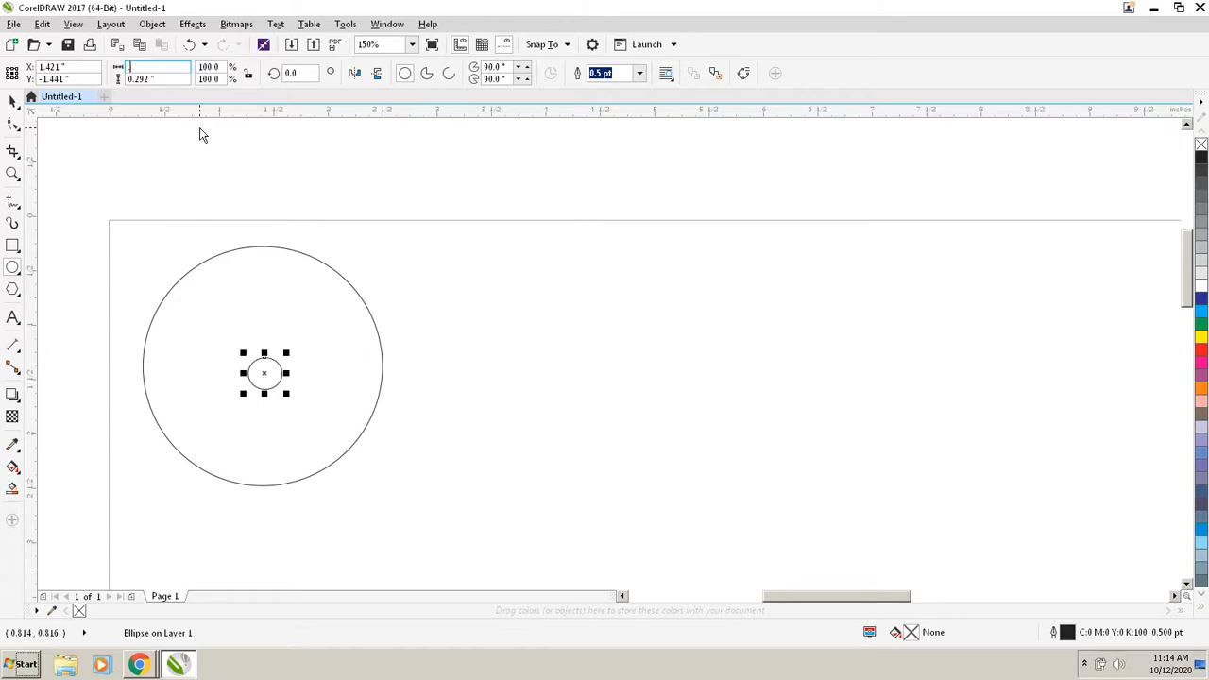
- Size the hole circle to 0.125 in and select it for repositioning to the centre
{"action": "type", "text": ".125 \""}
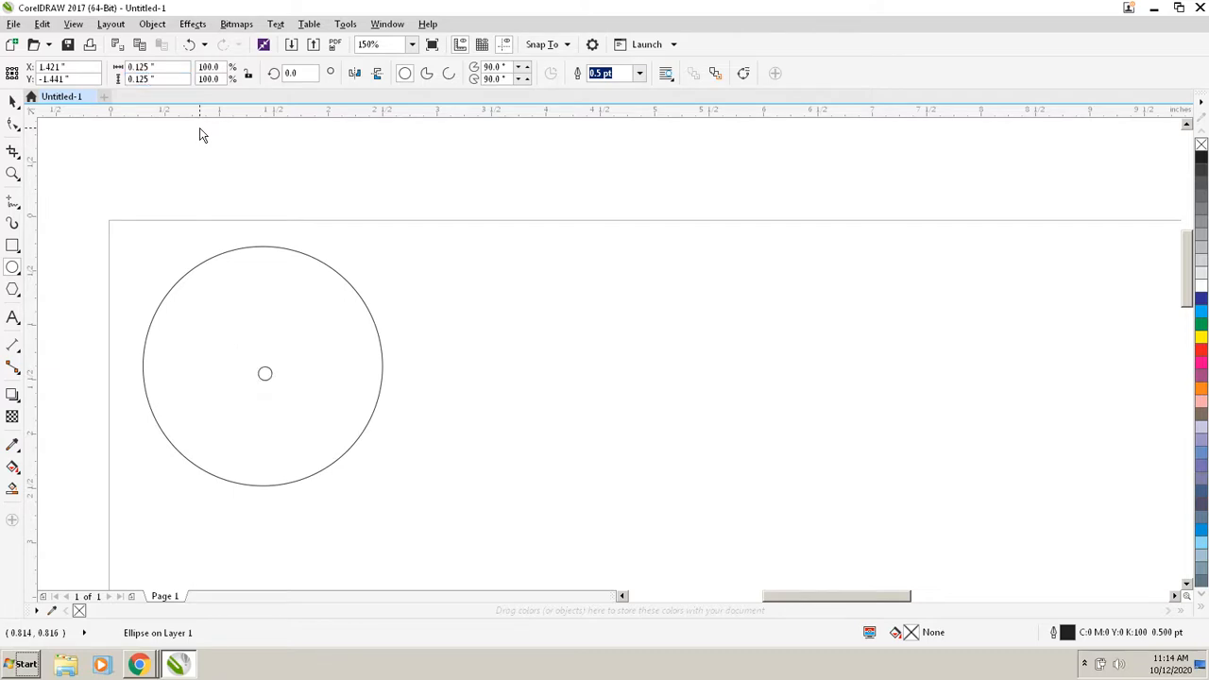
{"action": "left_click", "coordinate": [13, 102]}
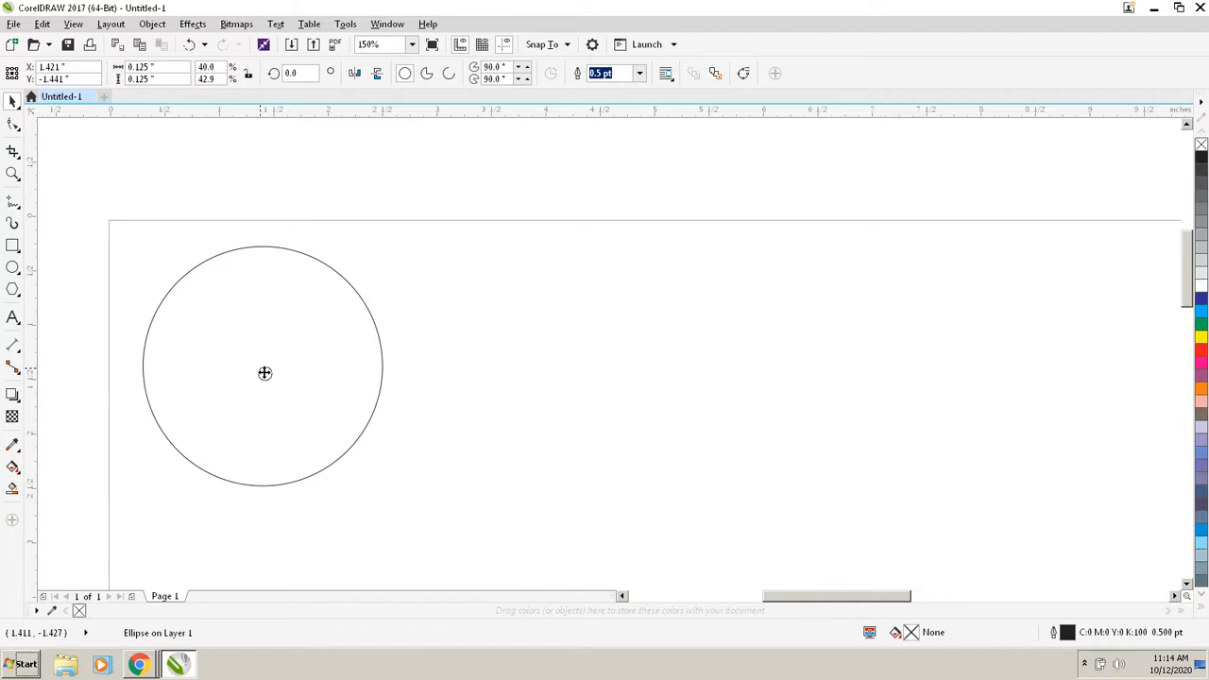
{"action": "mouse_move", "coordinate": [453, 368]}
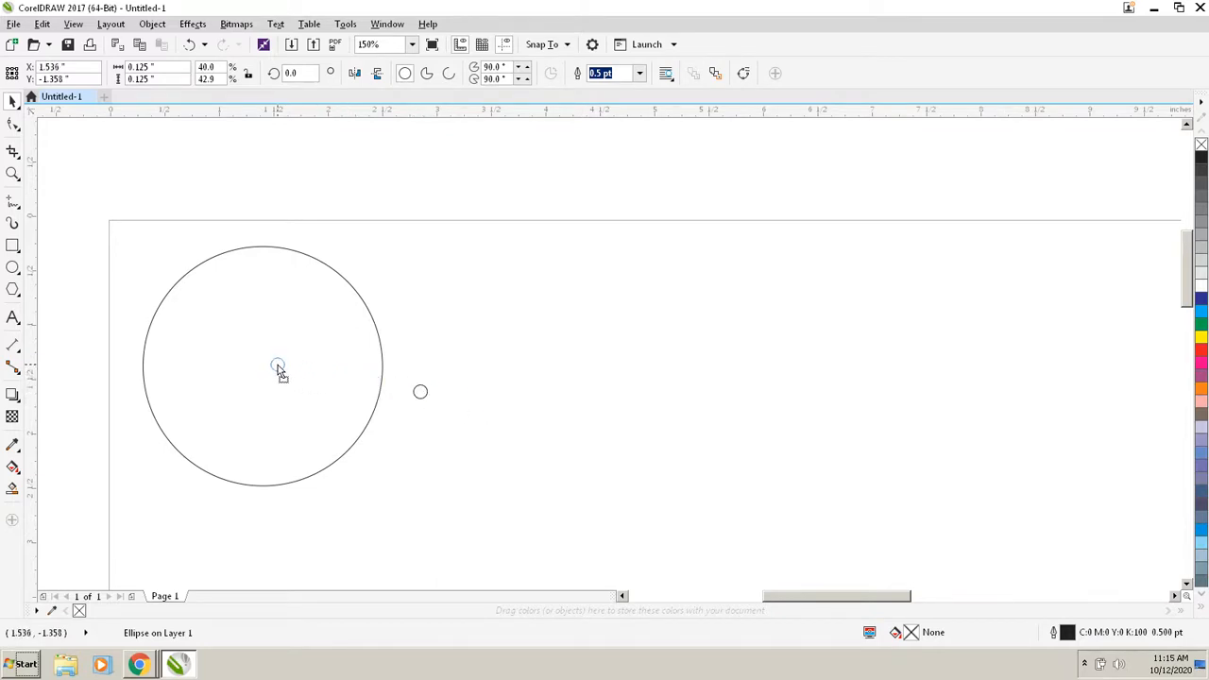
{"action": "mouse_move", "coordinate": [265, 367]}
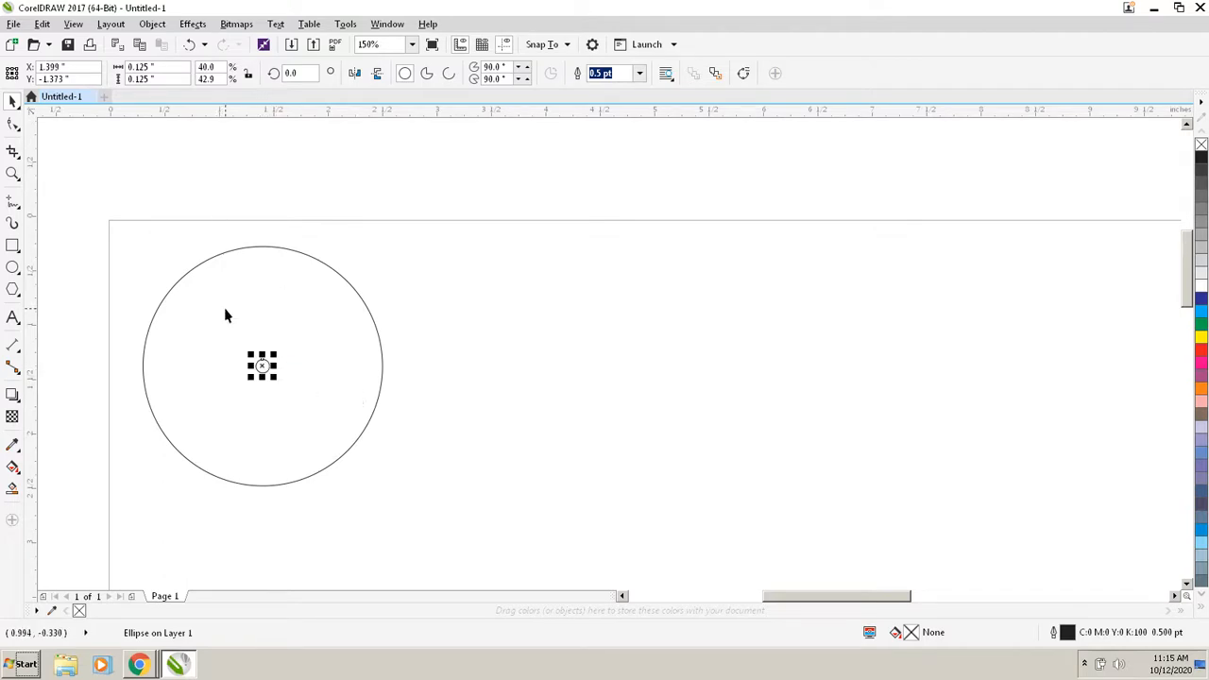
{"action": "mouse_move", "coordinate": [427, 533]}
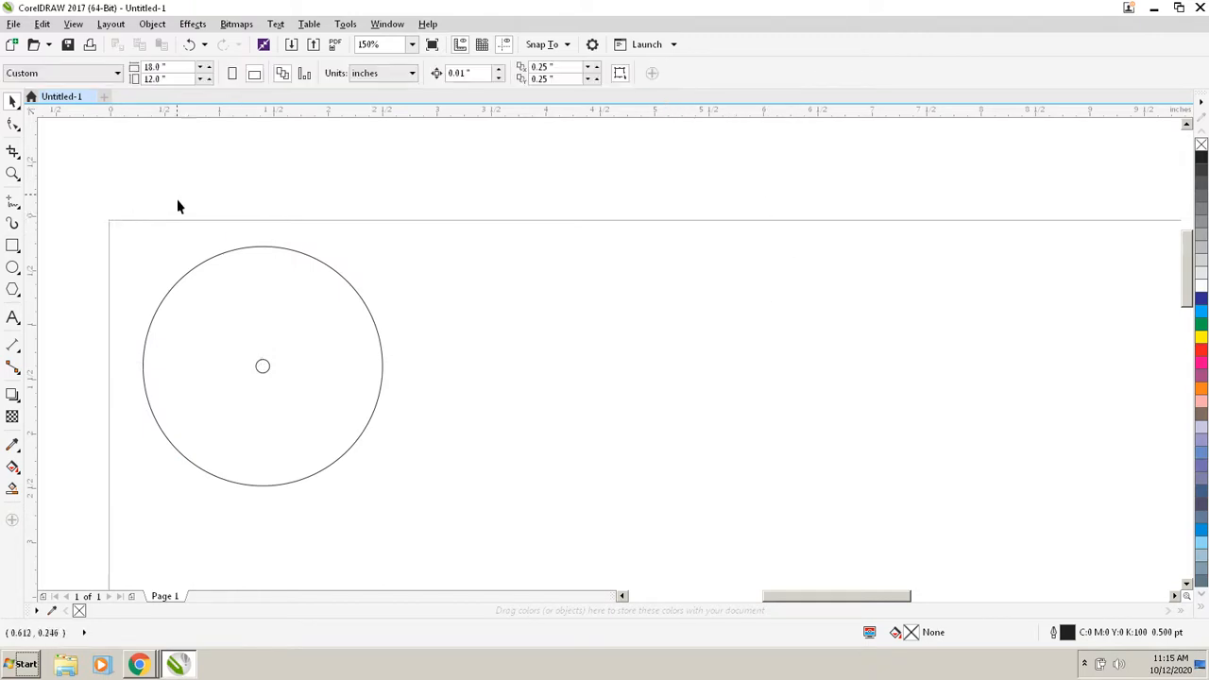
{"action": "mouse_move", "coordinate": [185, 289]}
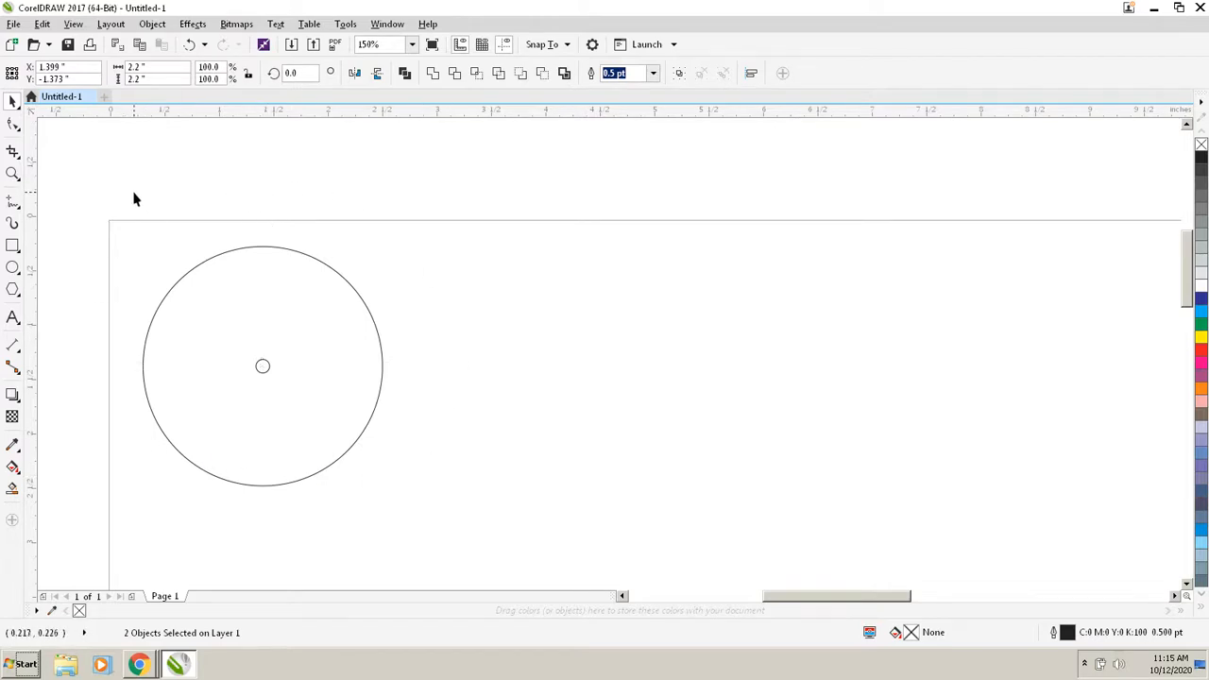
- Select both circles and set their outline width to Hairline
{"action": "left_click", "coordinate": [262, 366]}
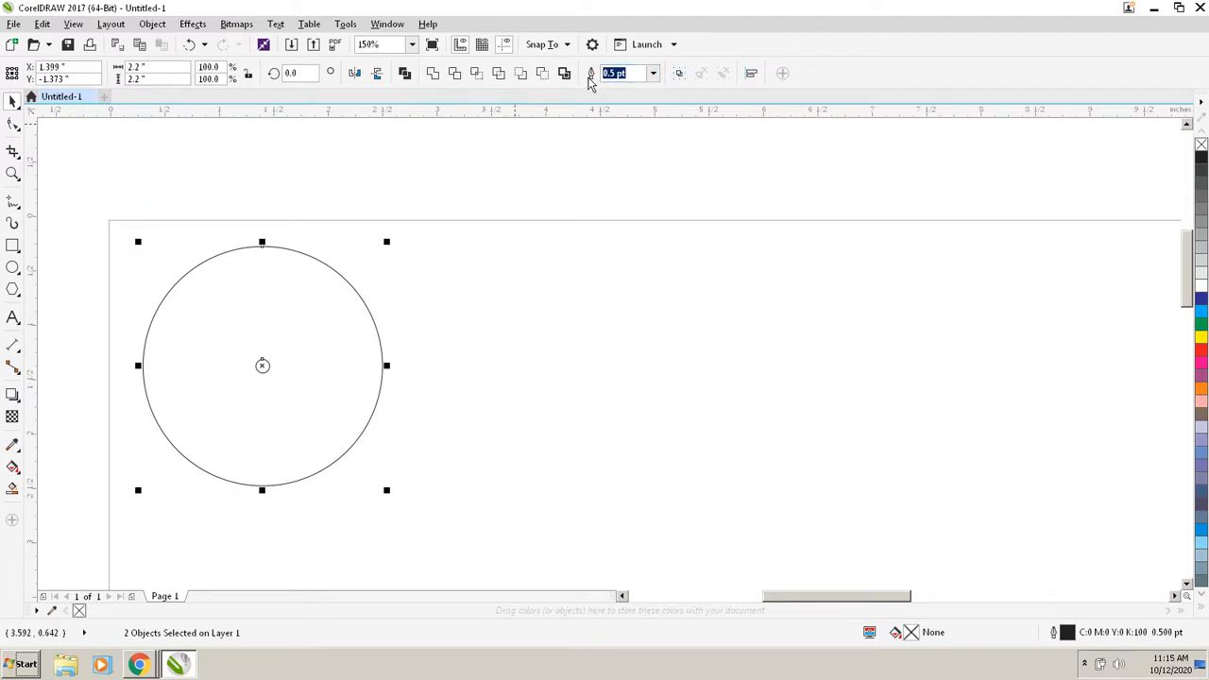
{"action": "left_click", "coordinate": [654, 72]}
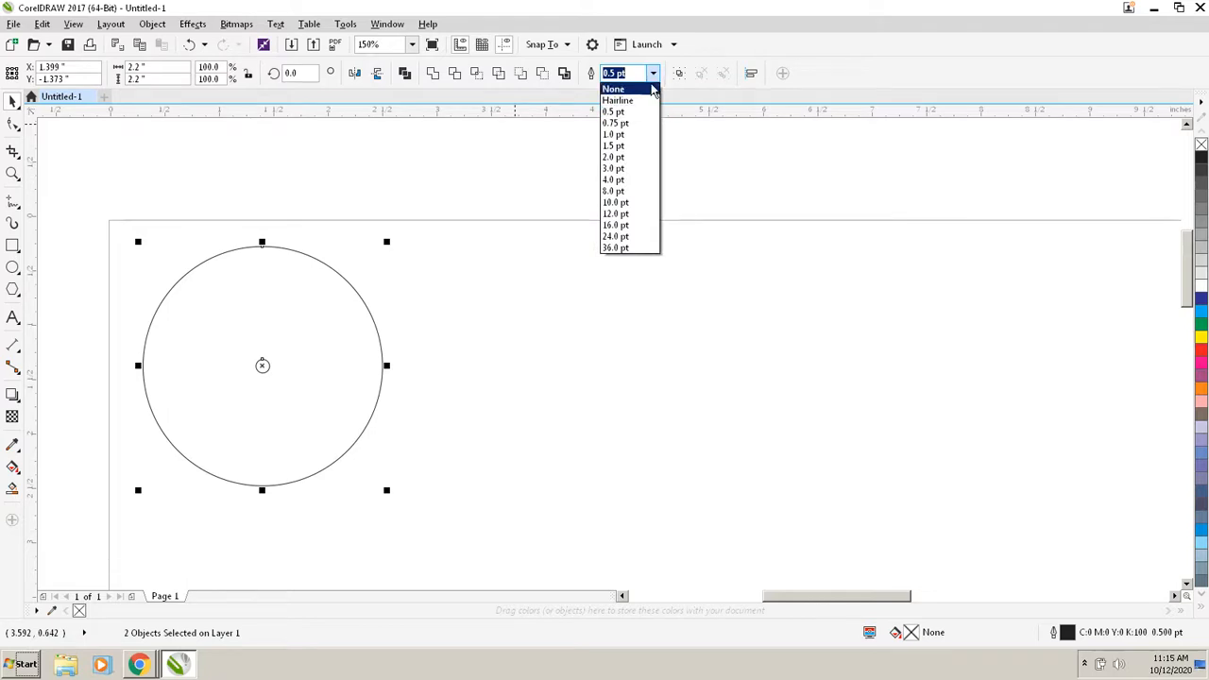
{"action": "mouse_move", "coordinate": [616, 102]}
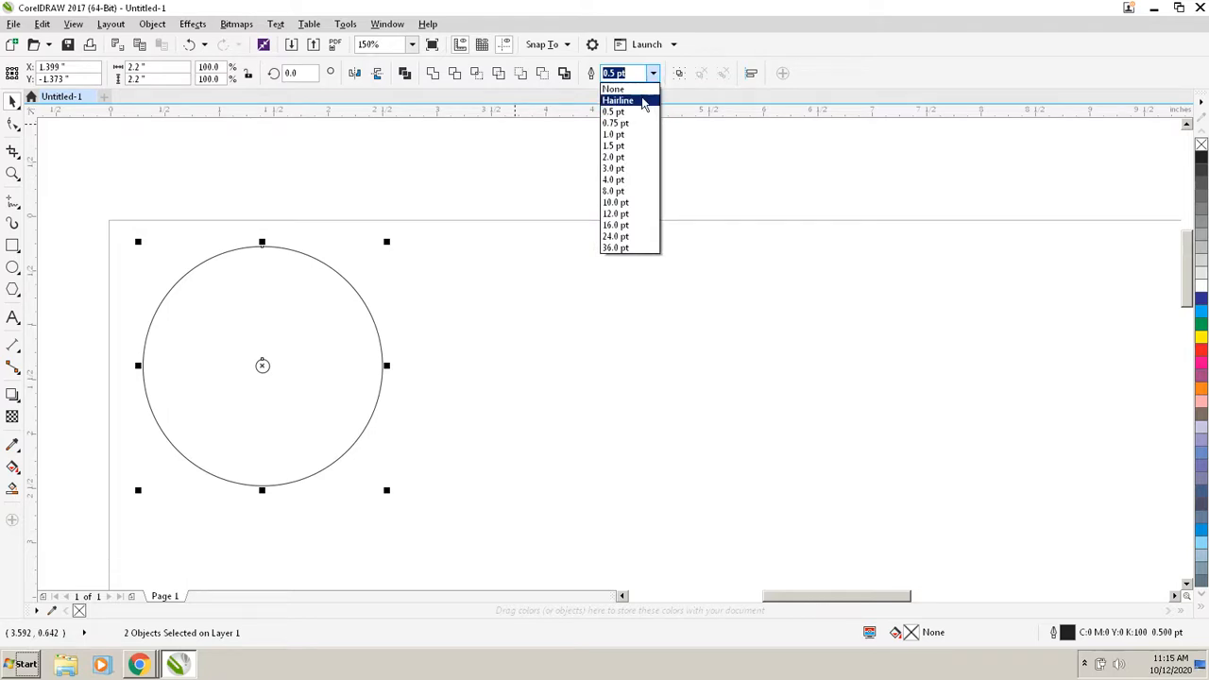
{"action": "left_click", "coordinate": [615, 99]}
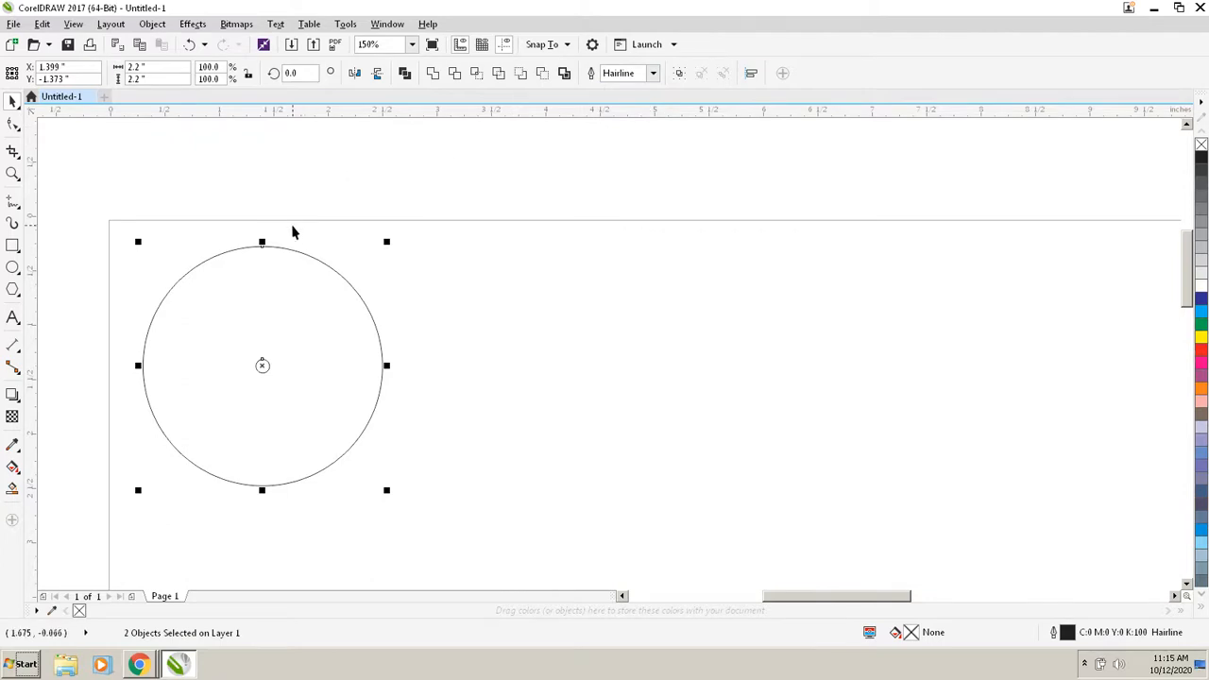
{"action": "mouse_move", "coordinate": [382, 274]}
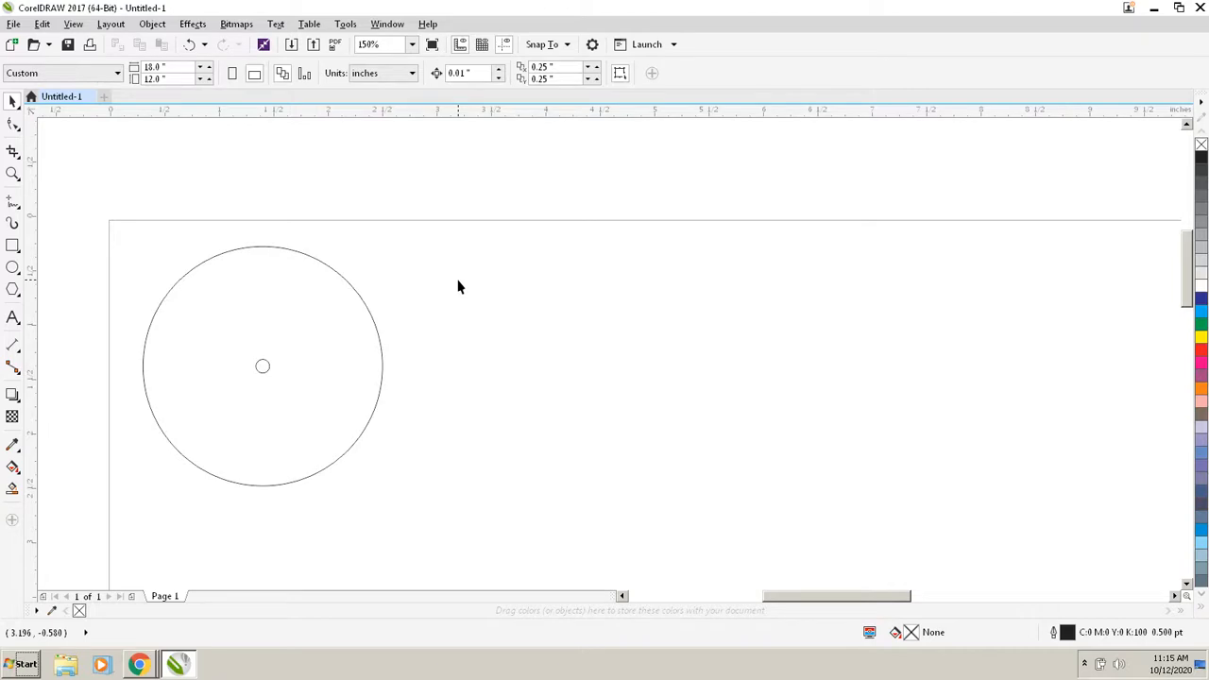
{"action": "mouse_move", "coordinate": [325, 181]}
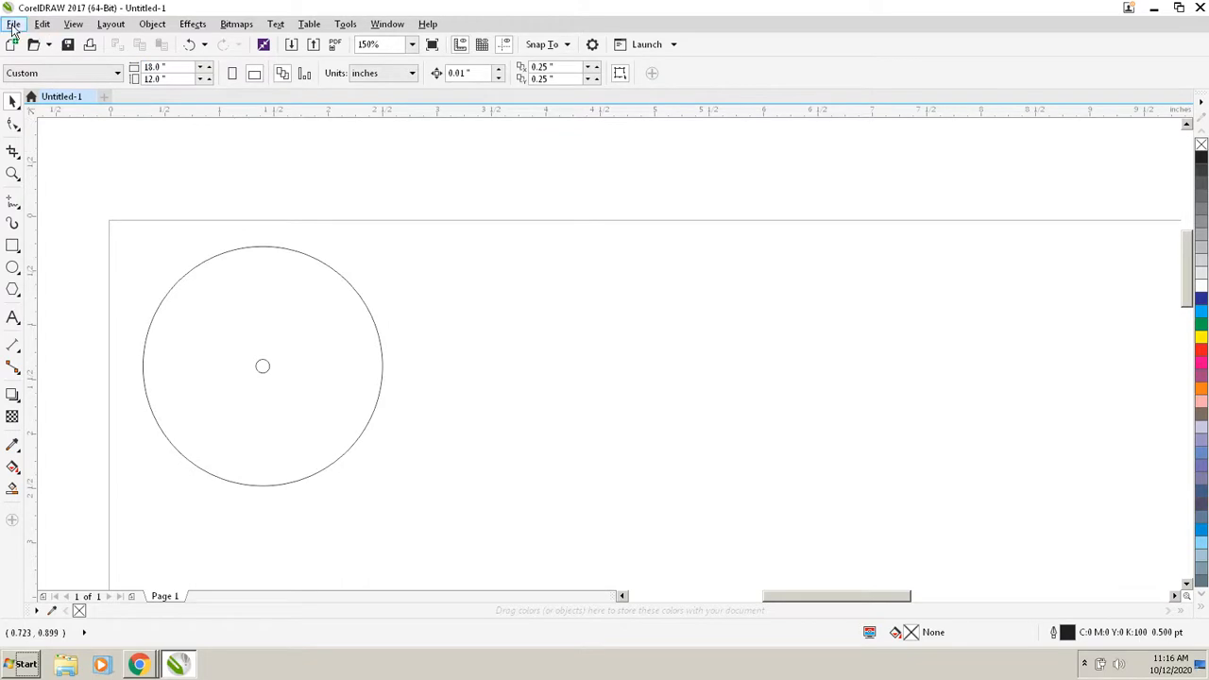
- Bring up the Print dialog and choose New Epilog Engraver as the printer
{"action": "left_click", "coordinate": [15, 23]}
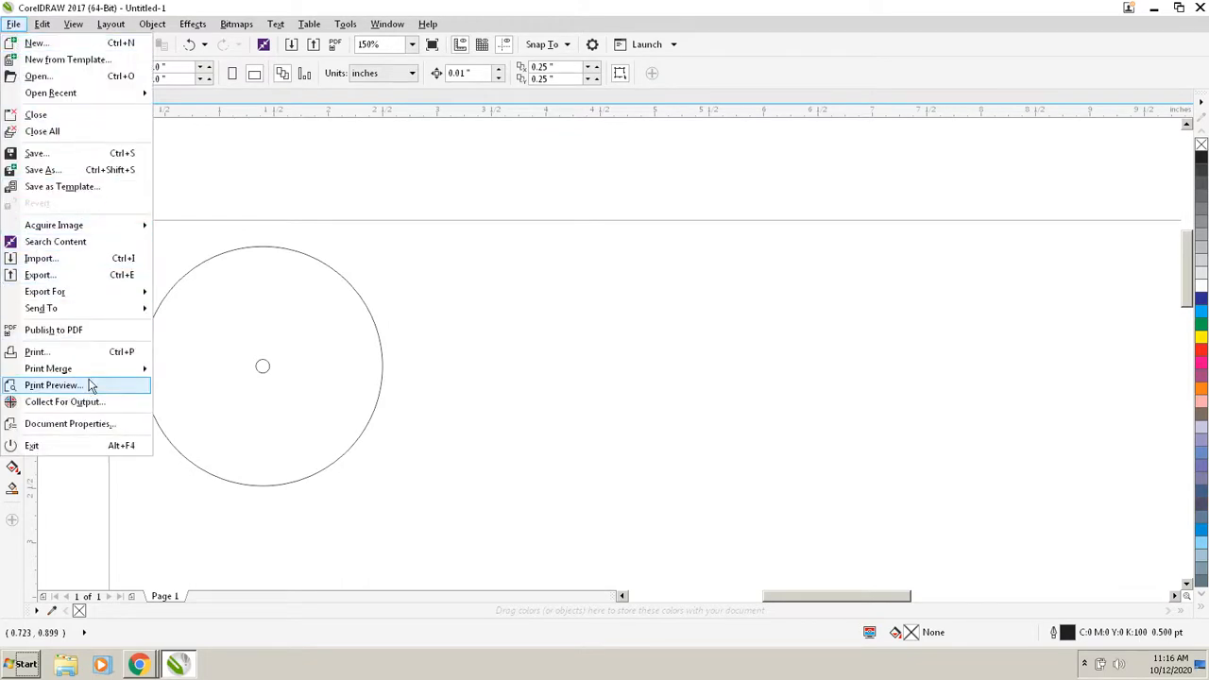
{"action": "mouse_move", "coordinate": [36, 352]}
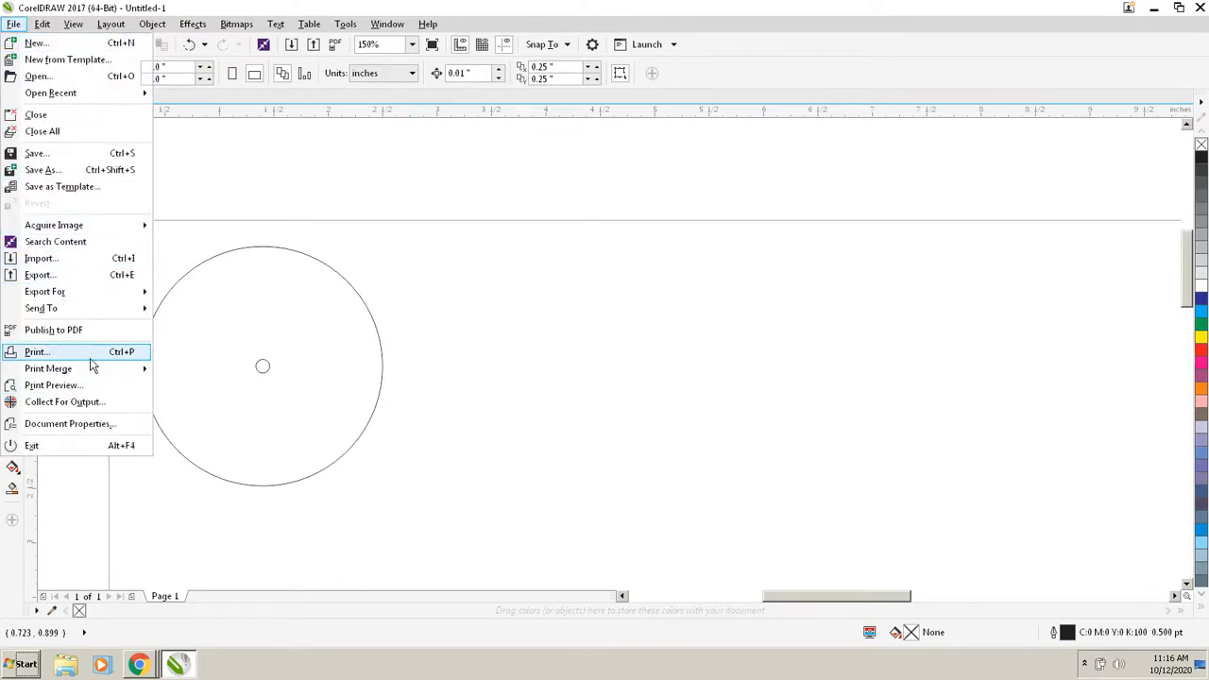
{"action": "left_click", "coordinate": [36, 351]}
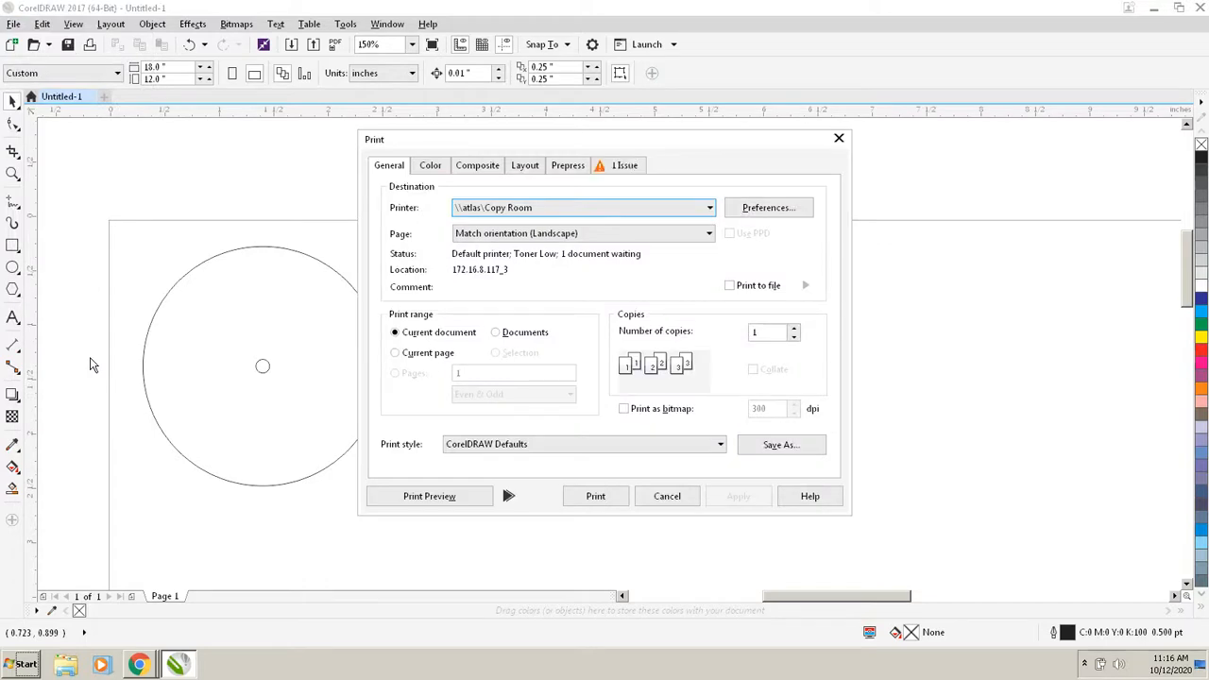
{"action": "mouse_move", "coordinate": [567, 15]}
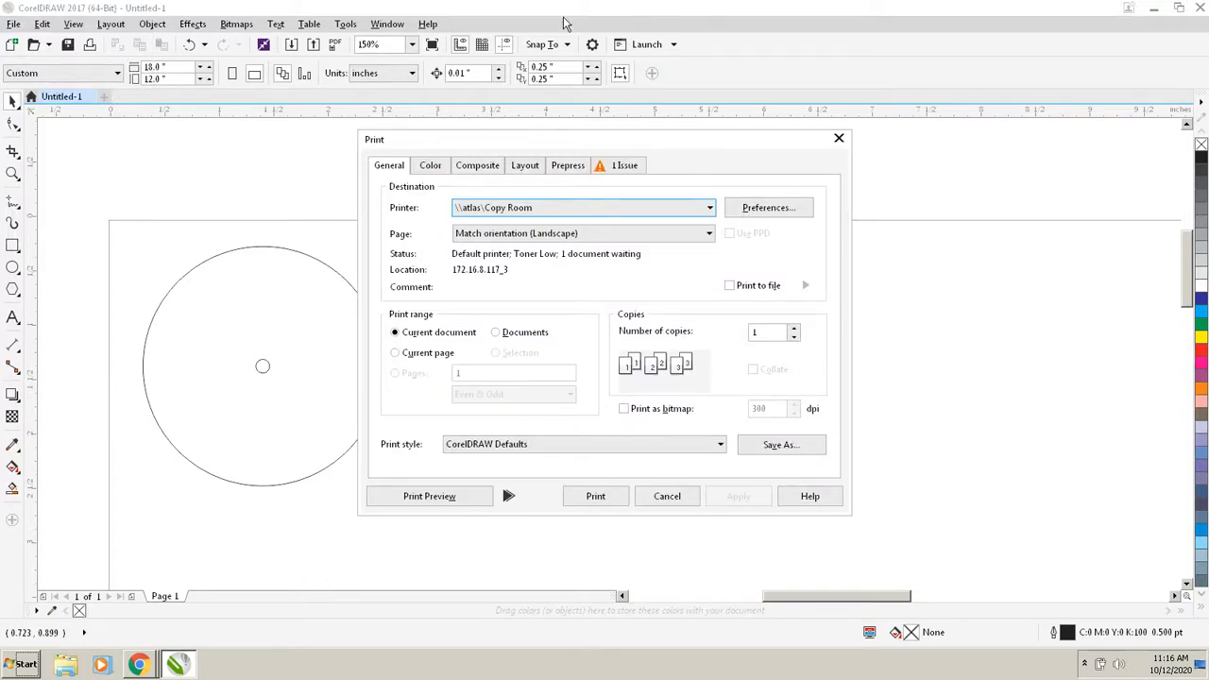
{"action": "left_click", "coordinate": [706, 206]}
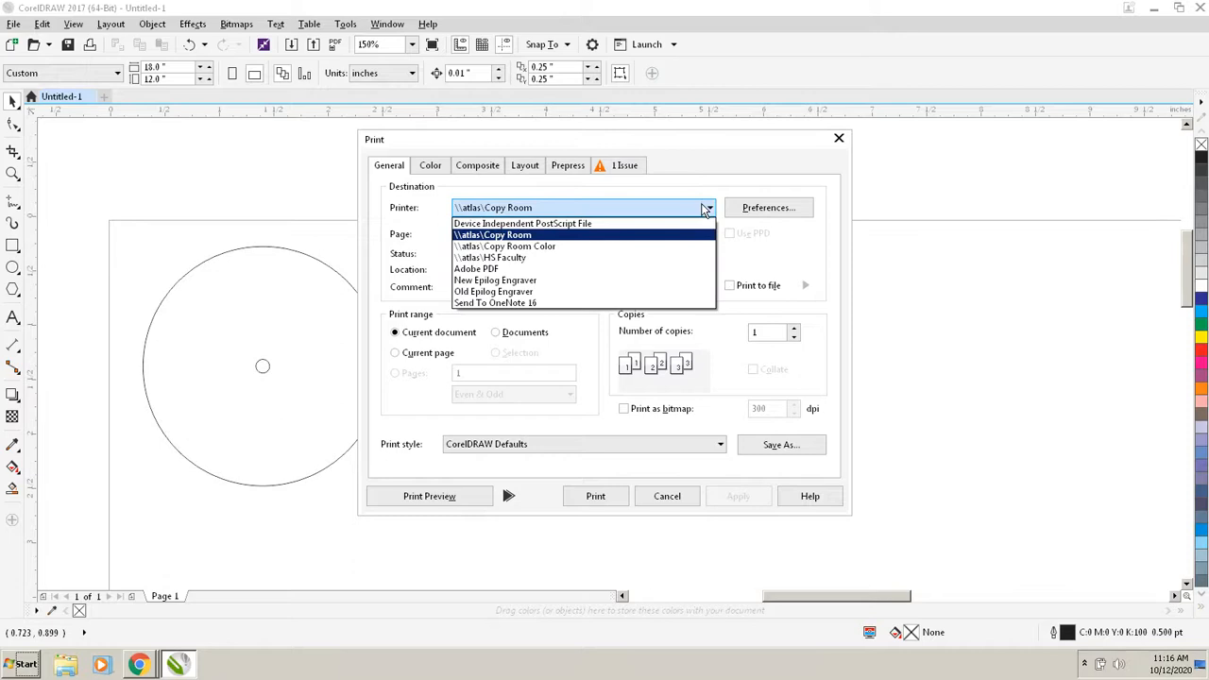
{"action": "left_click", "coordinate": [491, 234]}
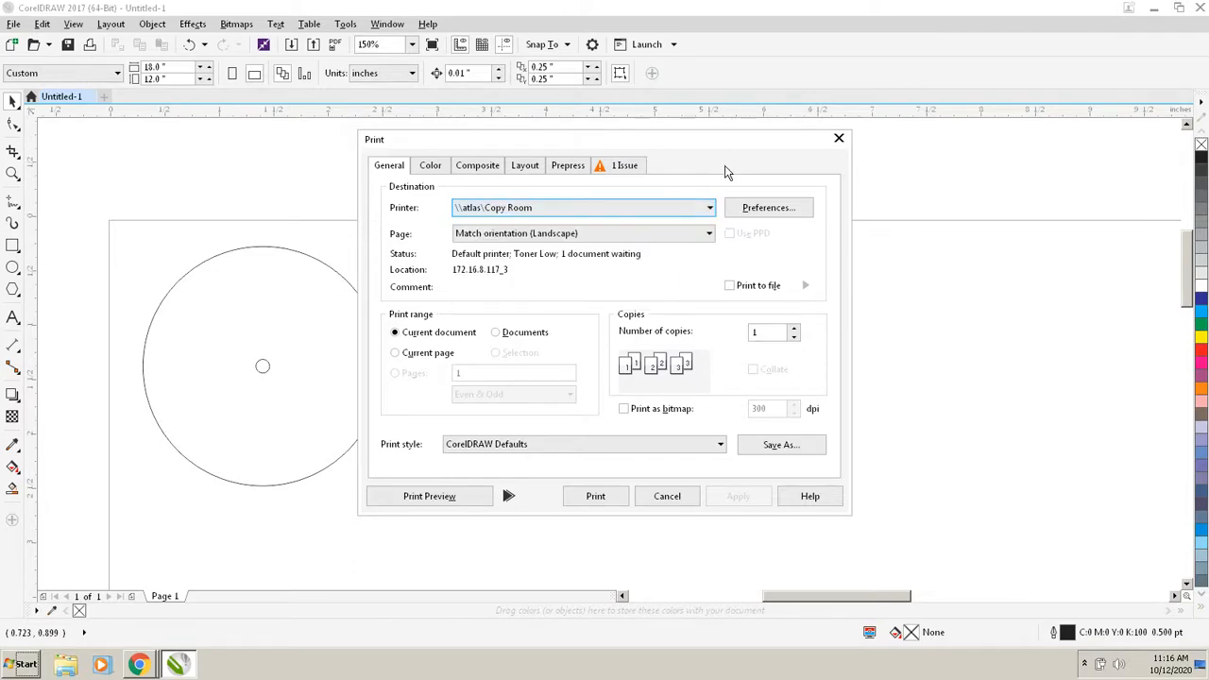
{"action": "mouse_move", "coordinate": [686, 285]}
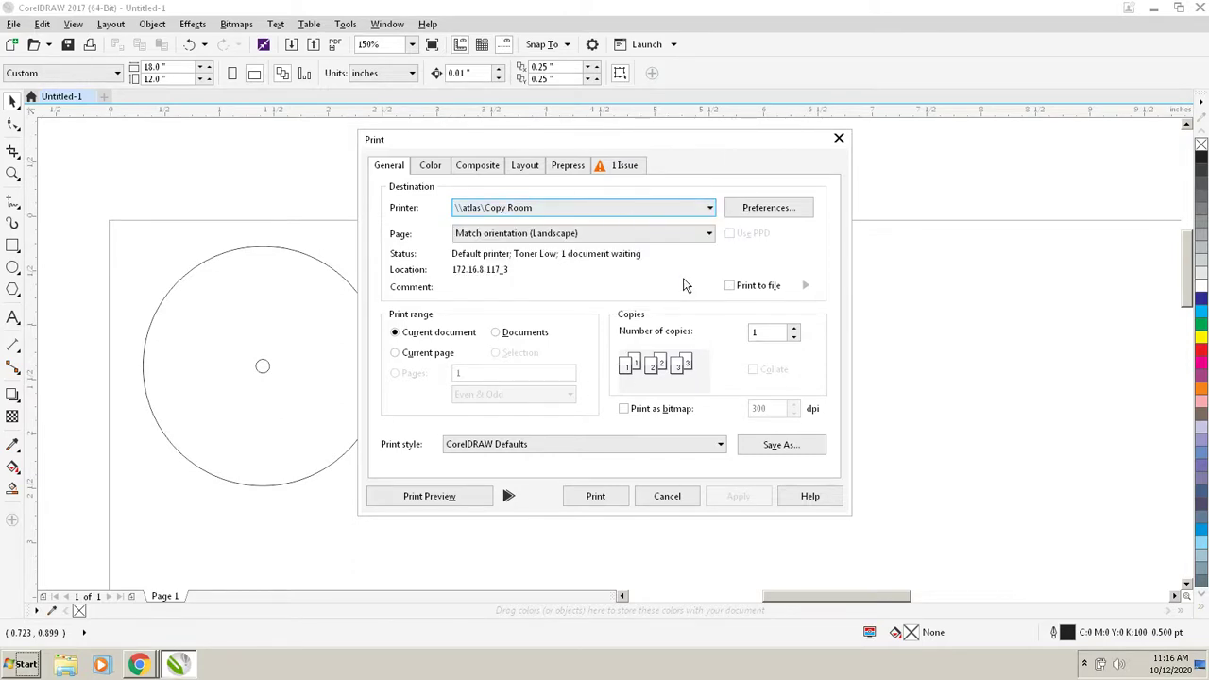
{"action": "left_click", "coordinate": [710, 206]}
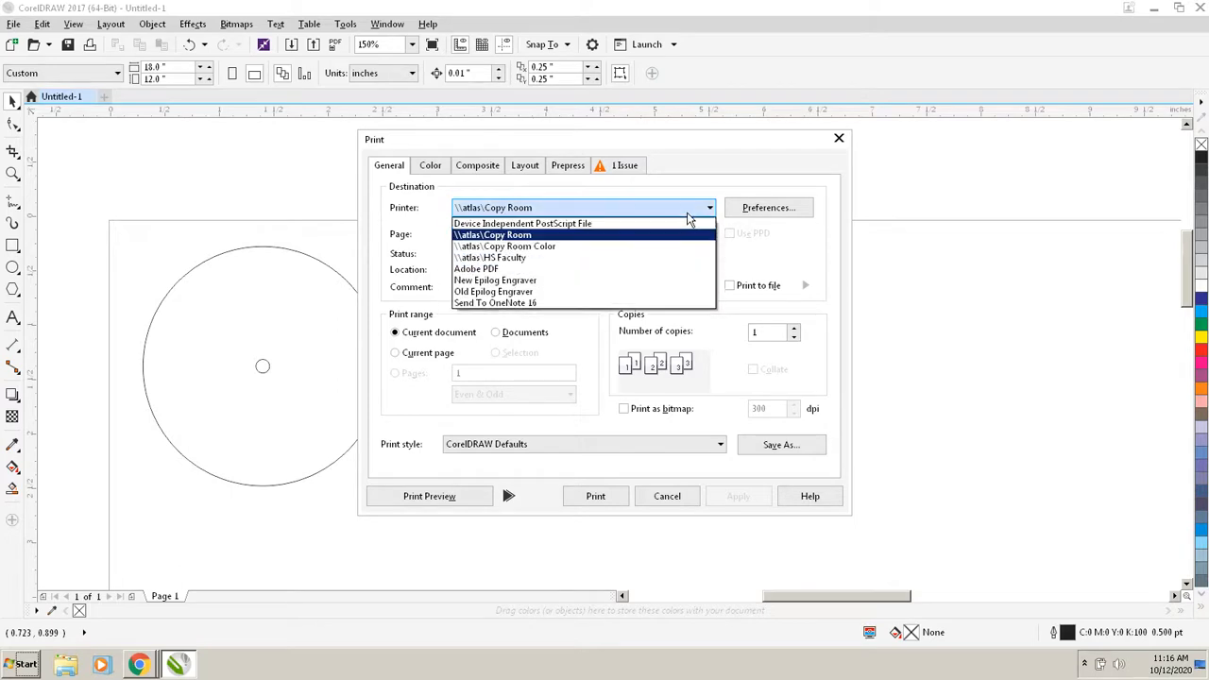
{"action": "mouse_move", "coordinate": [533, 280]}
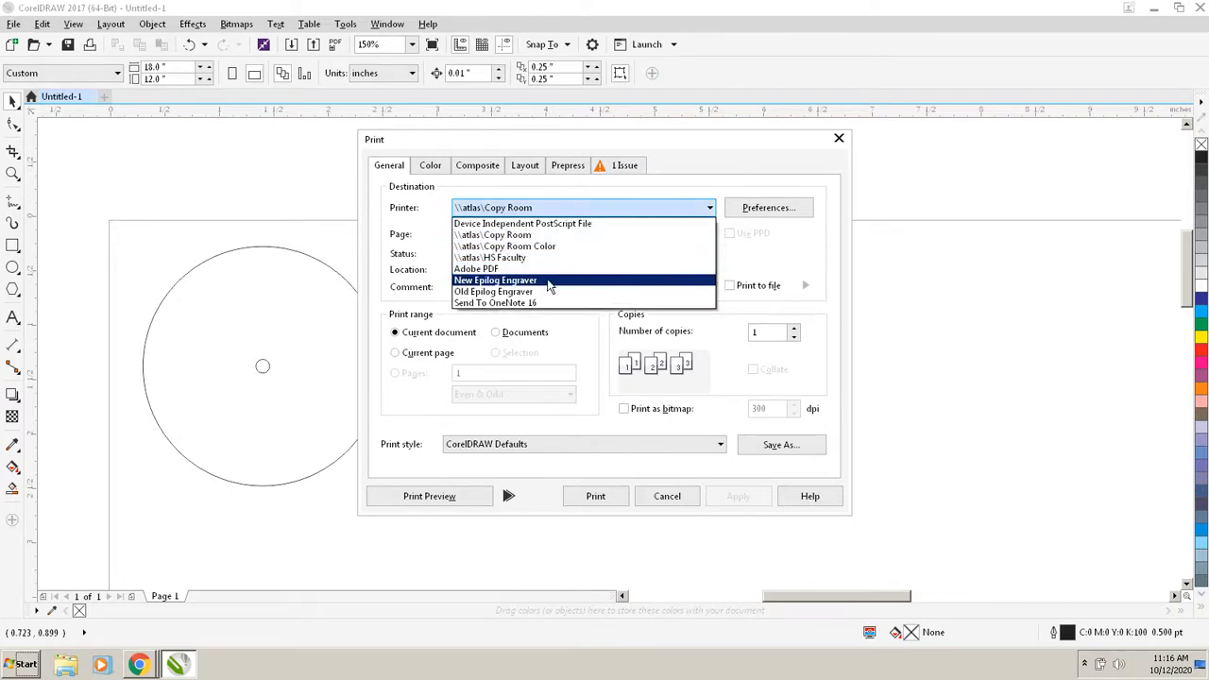
{"action": "left_click", "coordinate": [495, 280]}
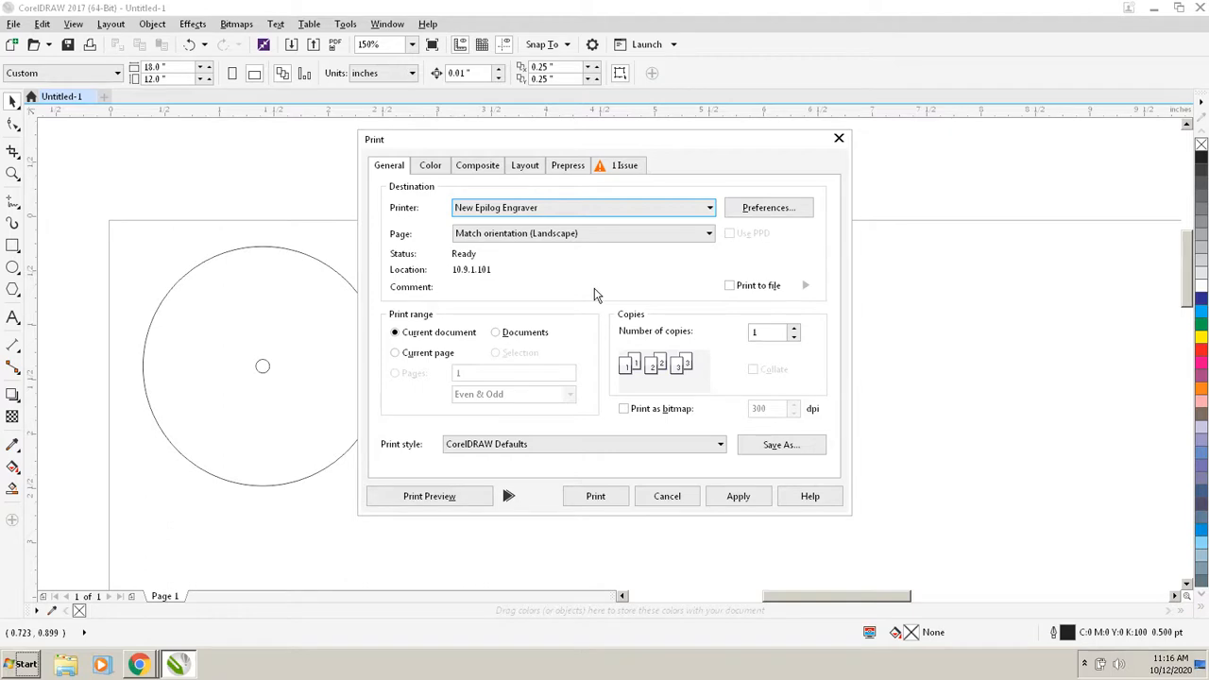
{"action": "mouse_move", "coordinate": [654, 278]}
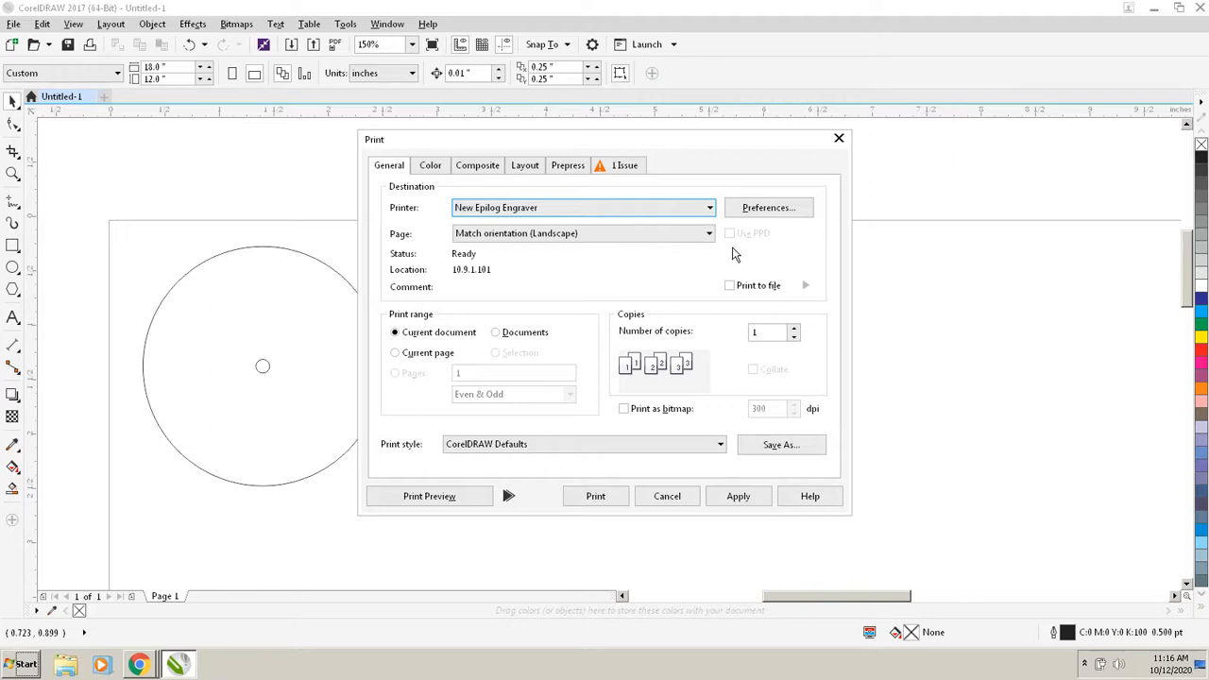
{"action": "mouse_move", "coordinate": [764, 235]}
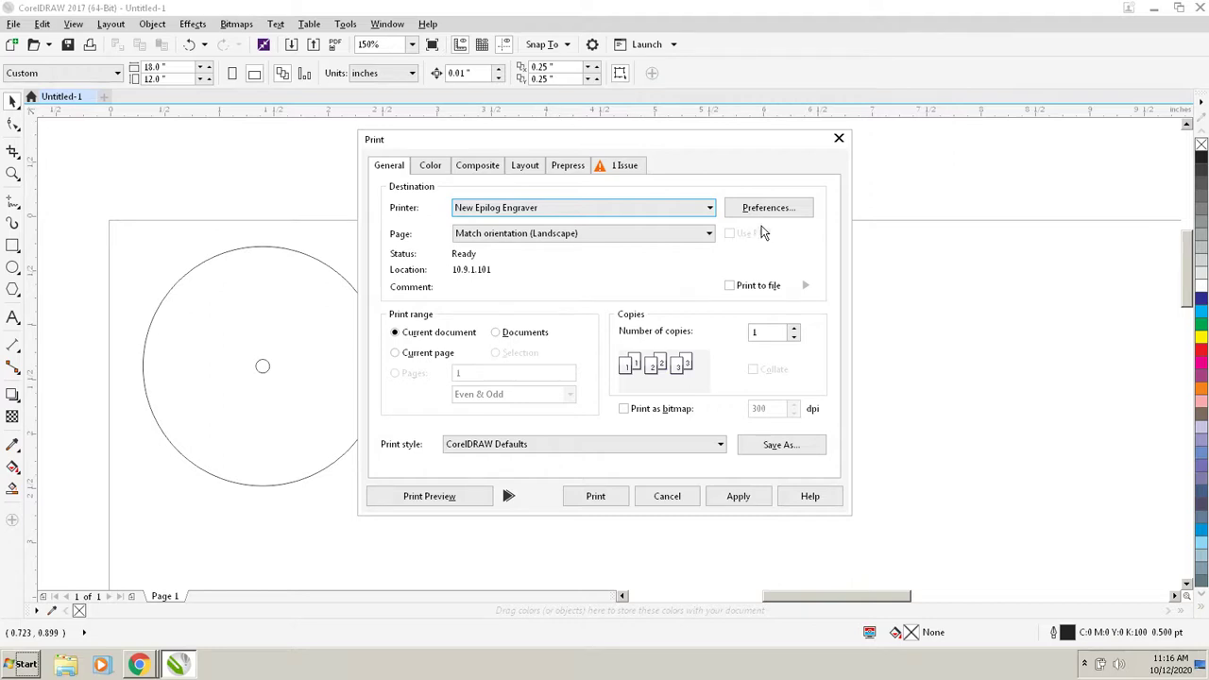
{"action": "mouse_move", "coordinate": [769, 219]}
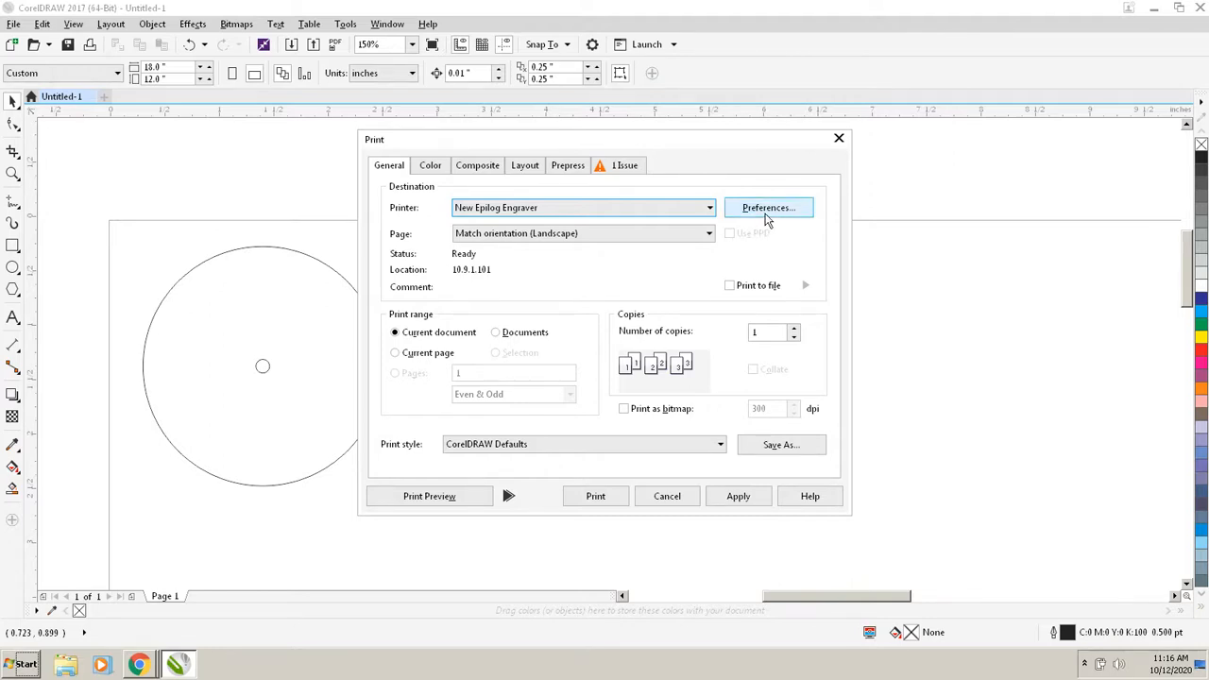
- In the engraver Preferences, enable Auto Focus and enter 18 for the horizontal piece size
{"action": "left_click", "coordinate": [768, 205]}
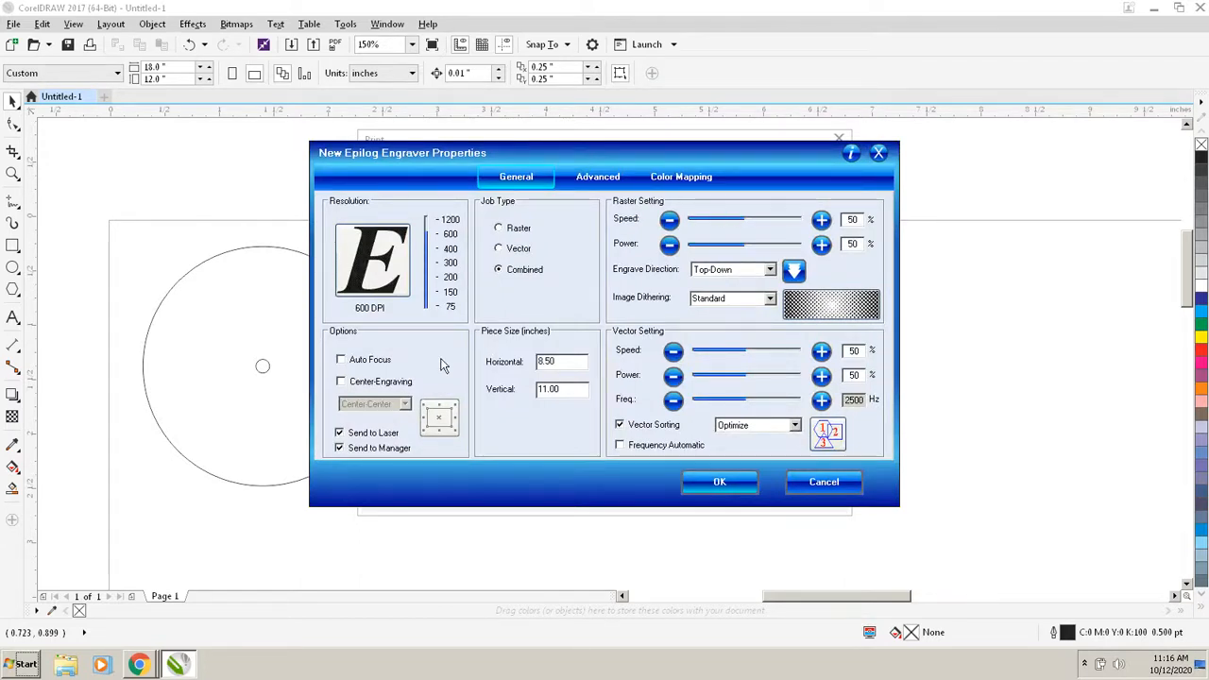
{"action": "left_click", "coordinate": [340, 359]}
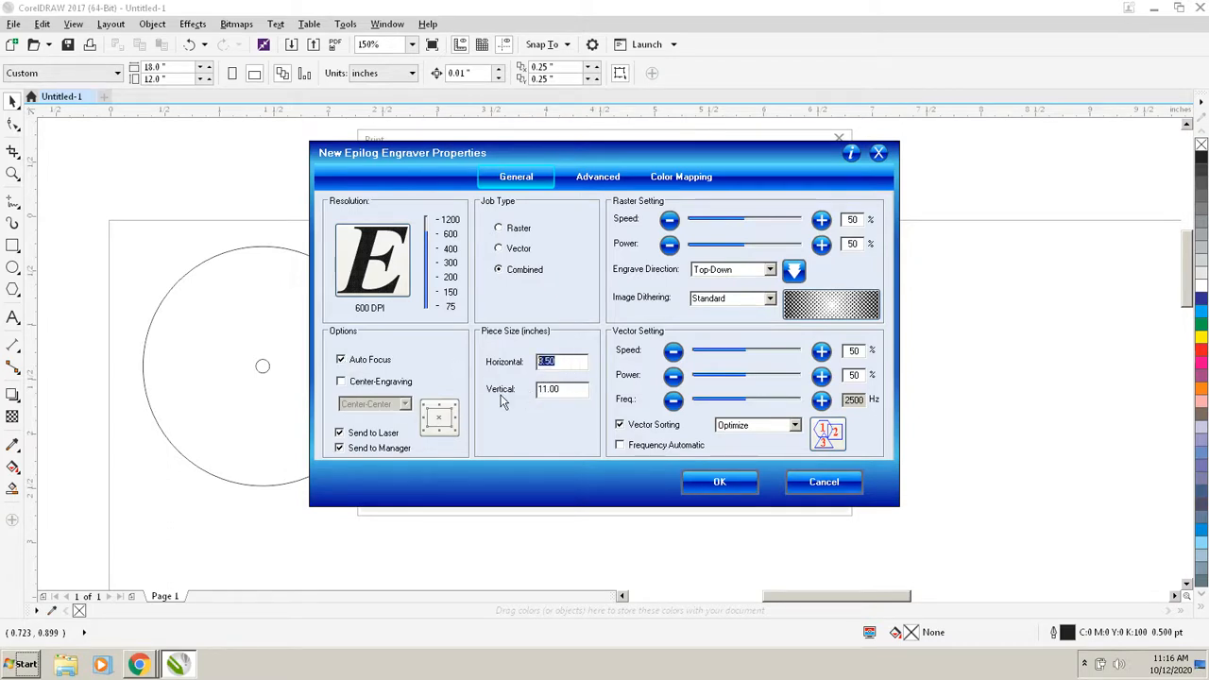
{"action": "mouse_move", "coordinate": [507, 378]}
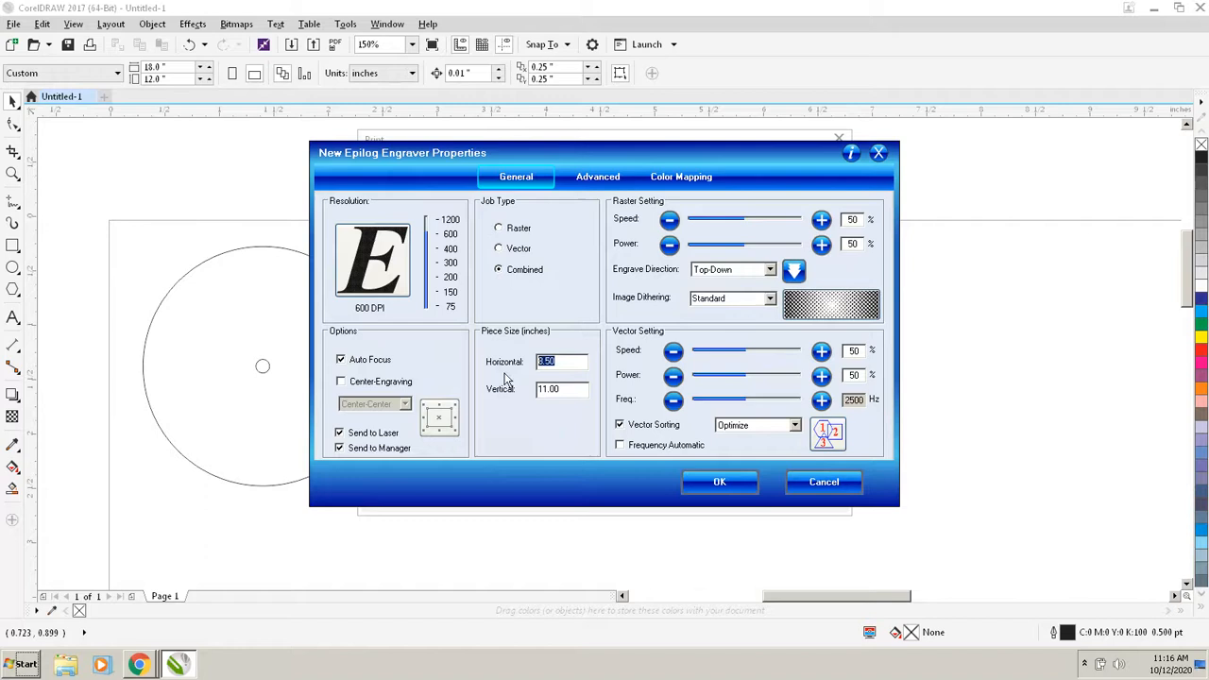
{"action": "mouse_move", "coordinate": [314, 110]}
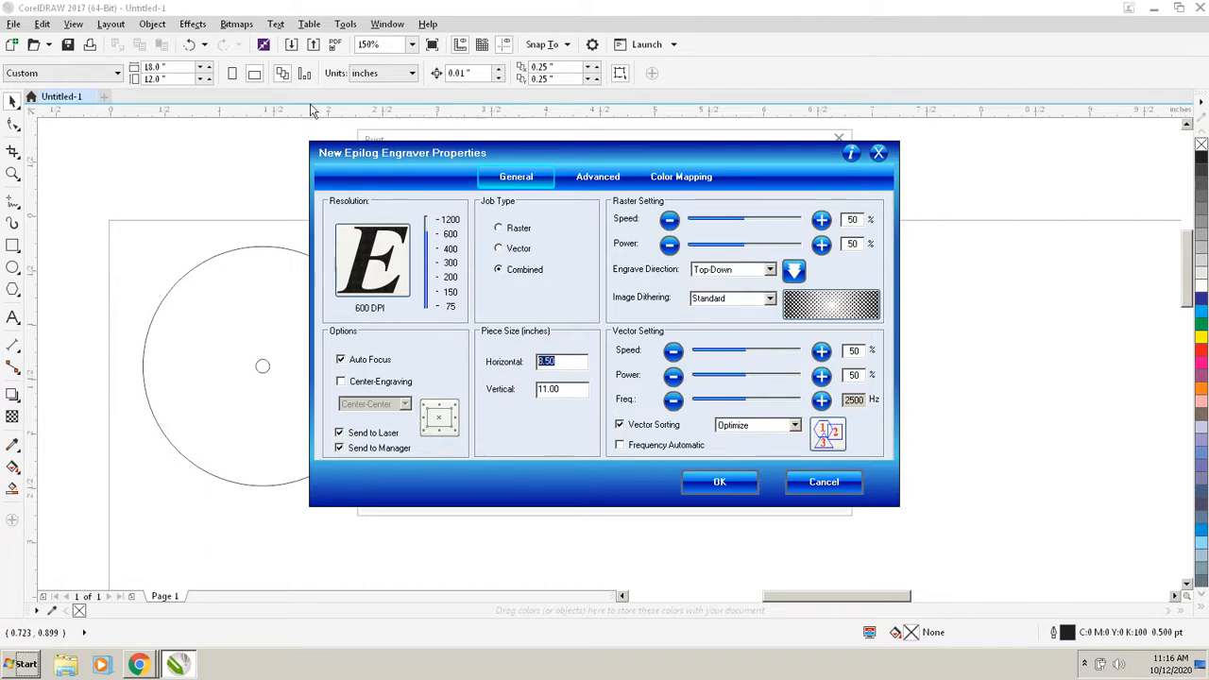
{"action": "mouse_move", "coordinate": [113, 91]}
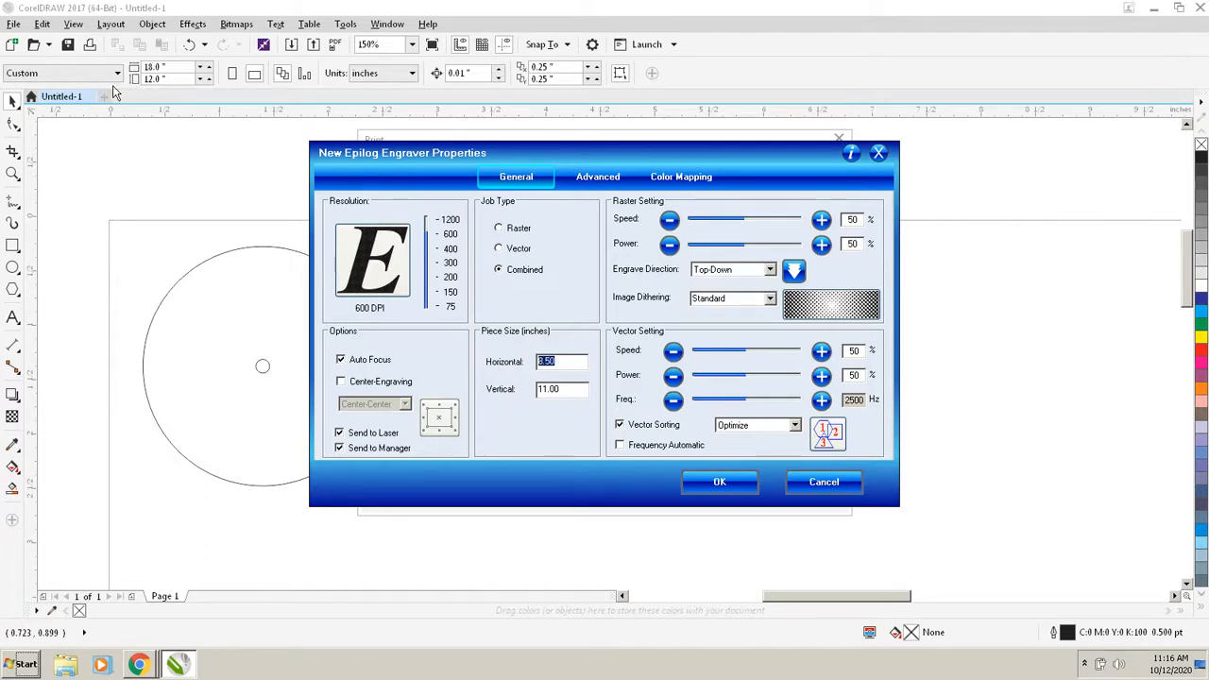
{"action": "mouse_move", "coordinate": [613, 366]}
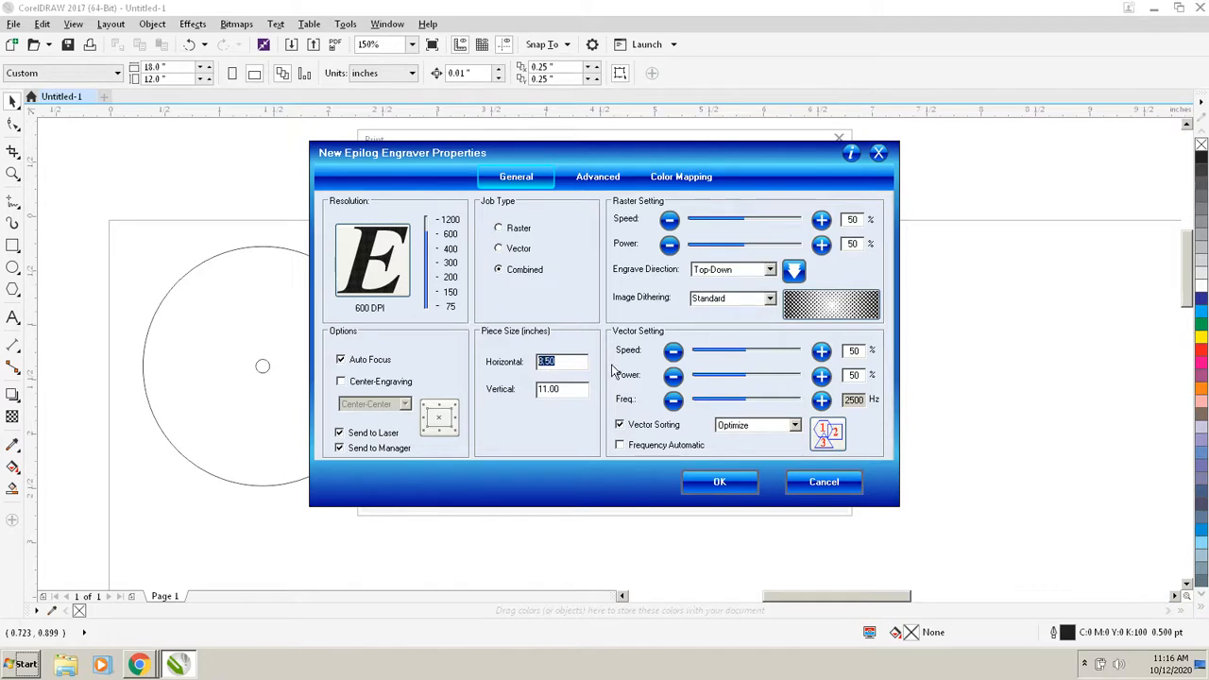
{"action": "type", "text": "18"}
{"action": "left_click", "coordinate": [562, 389]}
{"action": "type", "text": "12"}
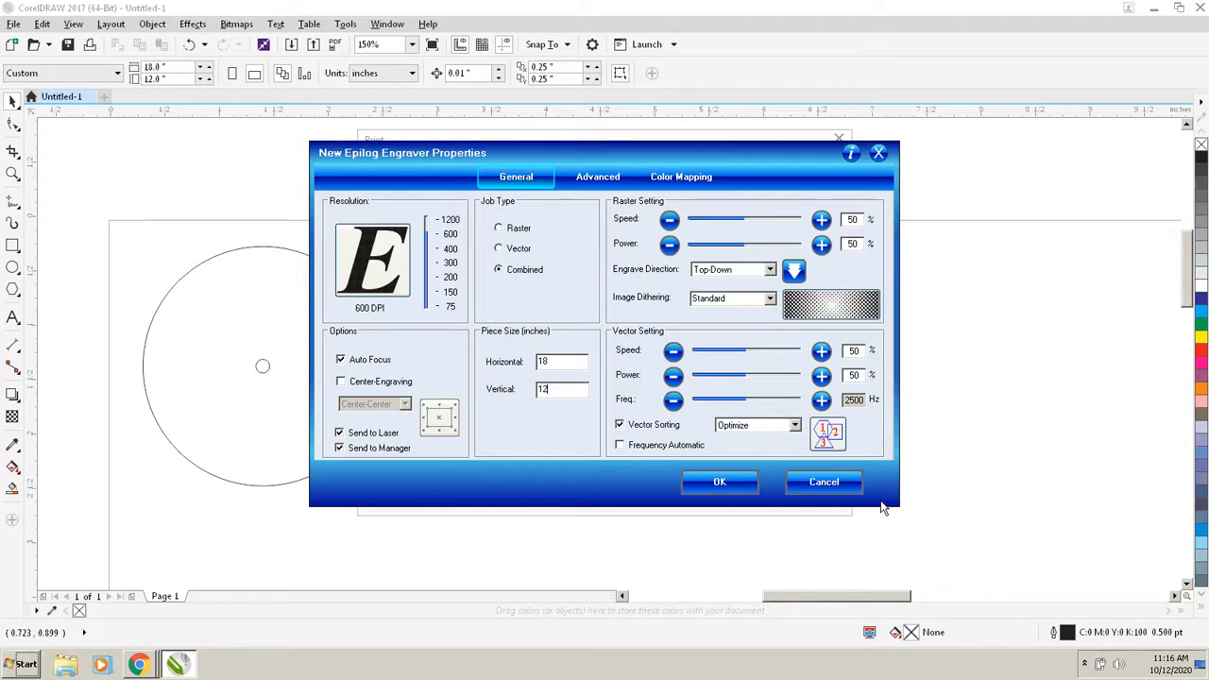
{"action": "mouse_move", "coordinate": [537, 293]}
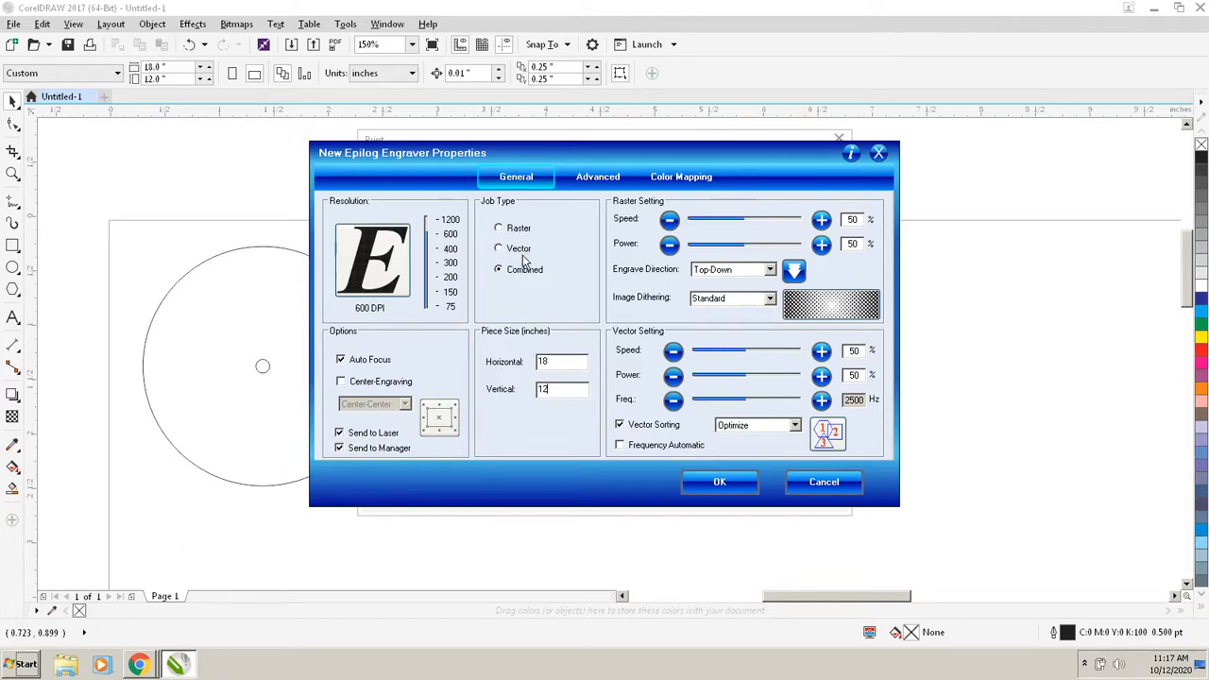
{"action": "mouse_move", "coordinate": [521, 281]}
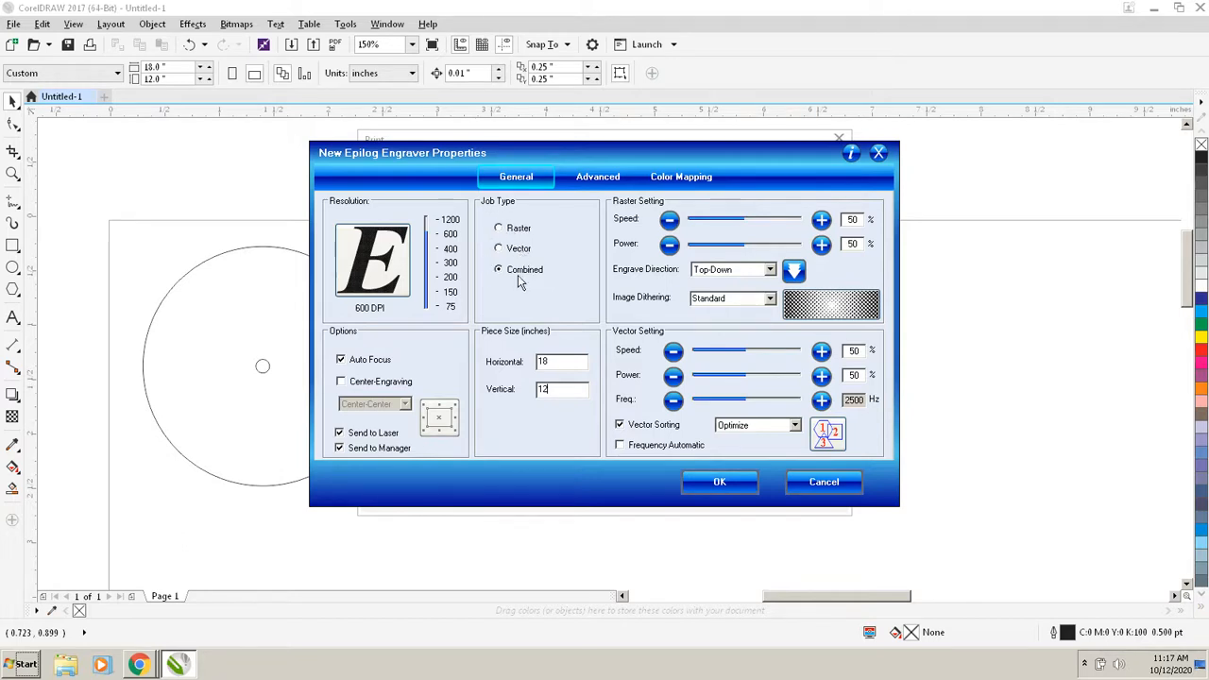
{"action": "mouse_move", "coordinate": [514, 230]}
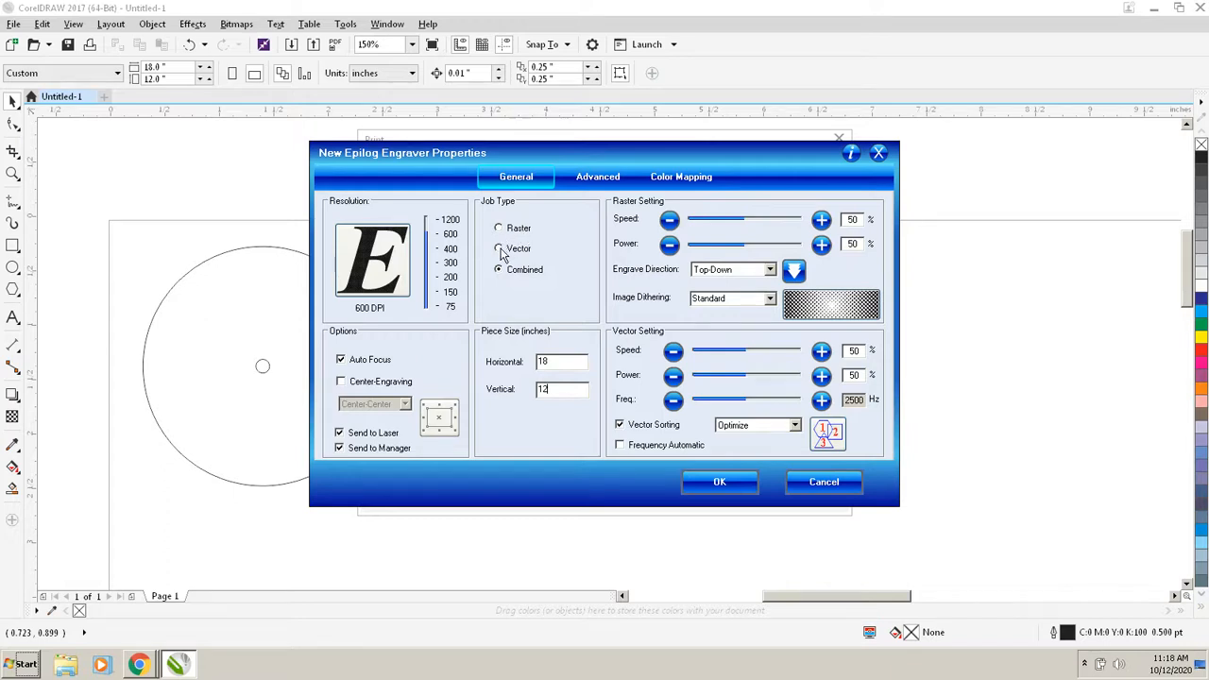
- Select the Vector job type for a cut-only job
{"action": "left_click", "coordinate": [499, 250]}
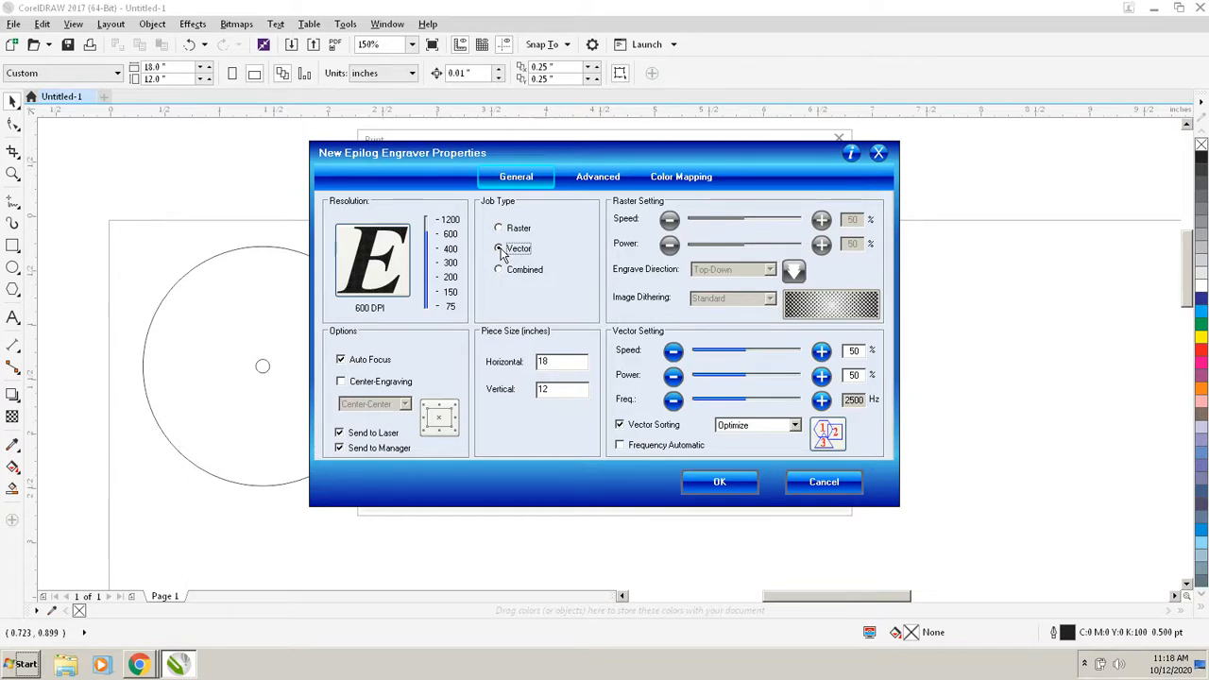
{"action": "left_click", "coordinate": [499, 248]}
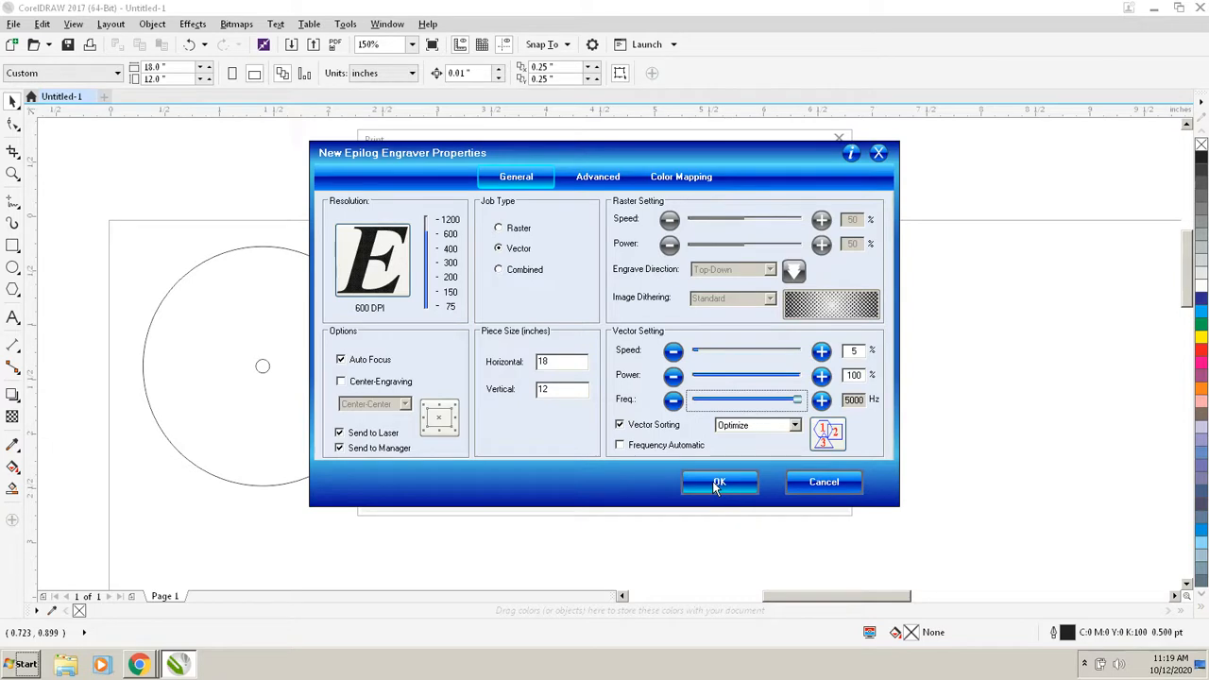
- Confirm the engraver settings with OK and send the job with Print
{"action": "left_click", "coordinate": [720, 483]}
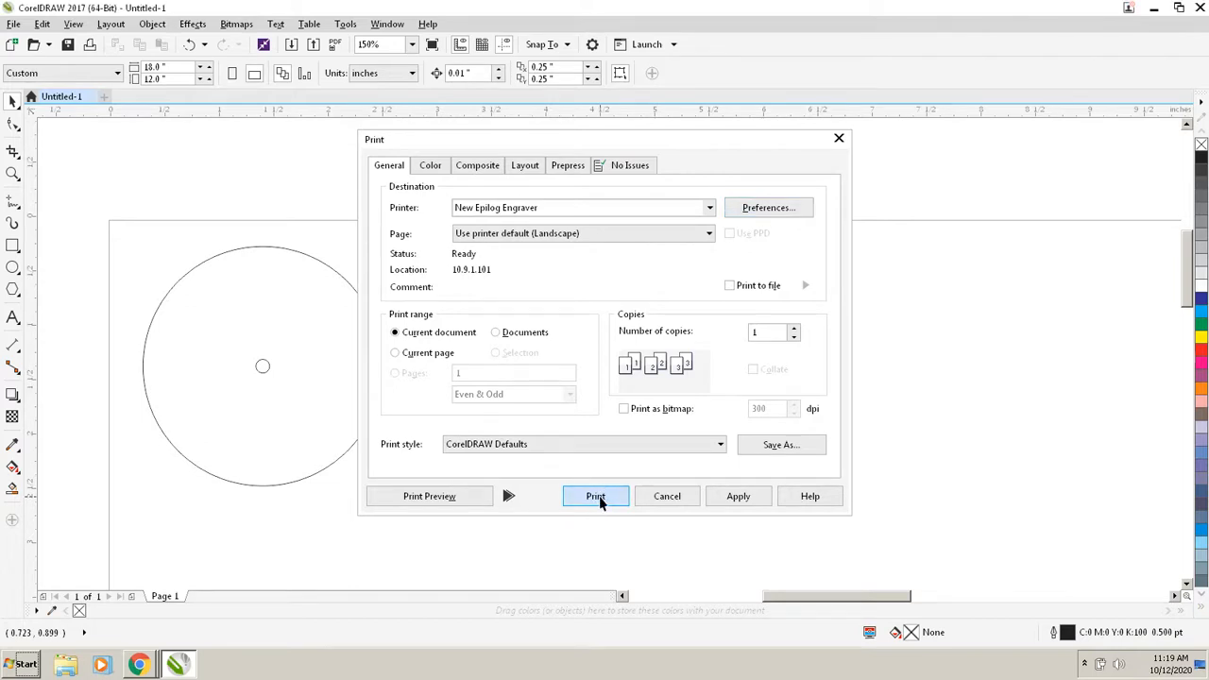
{"action": "left_click", "coordinate": [595, 495]}
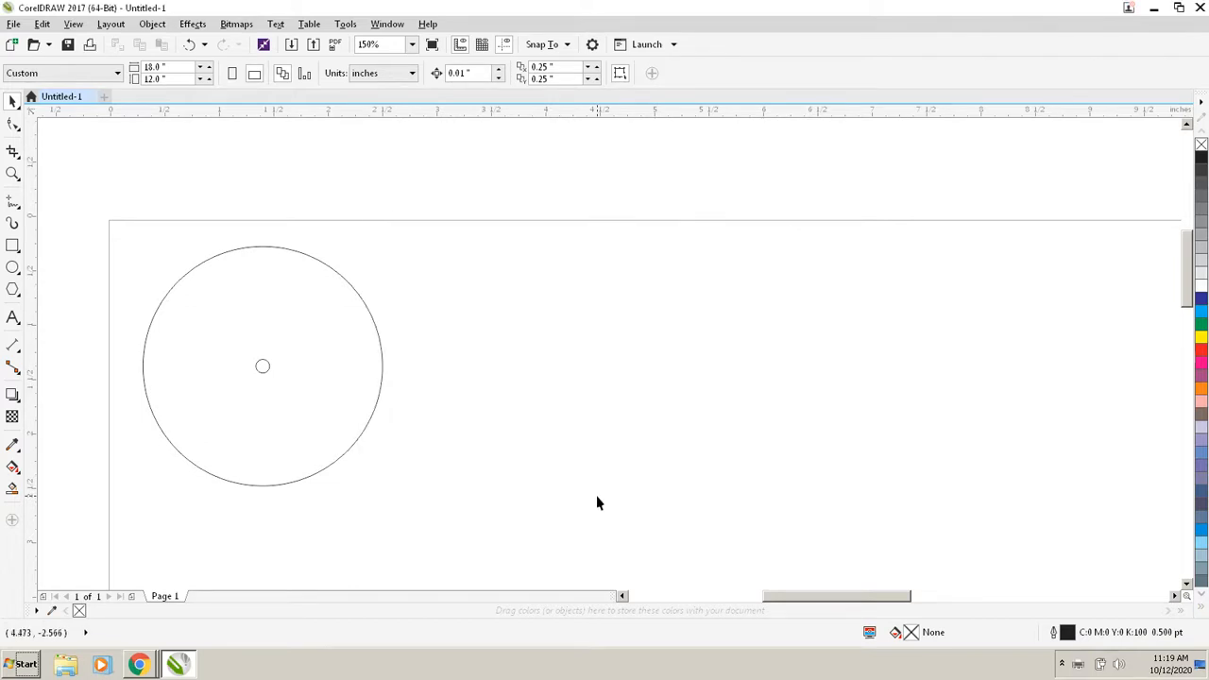